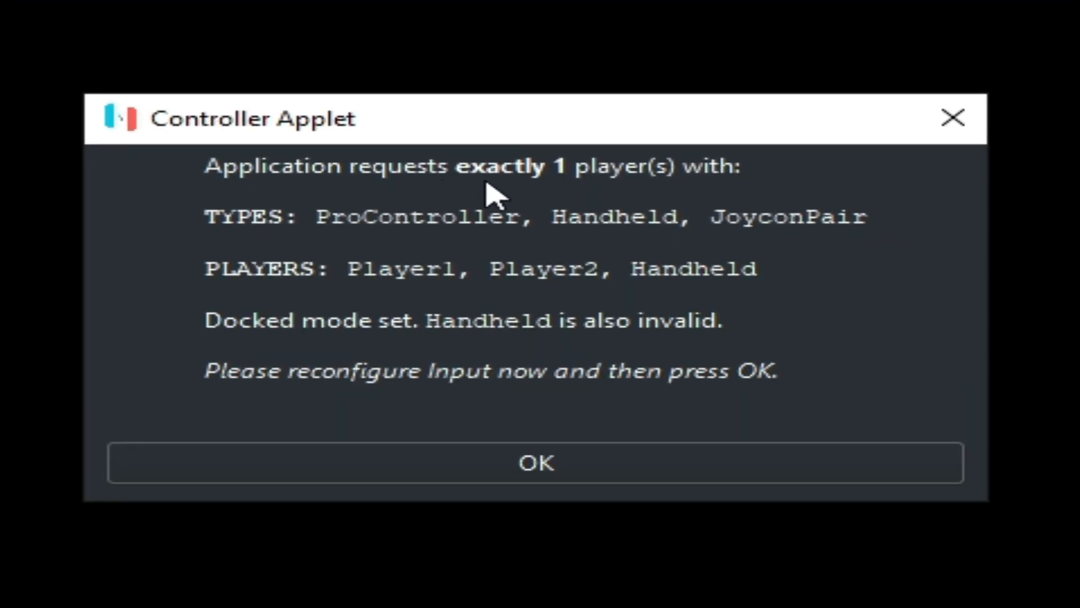
mouse_move(612, 410)
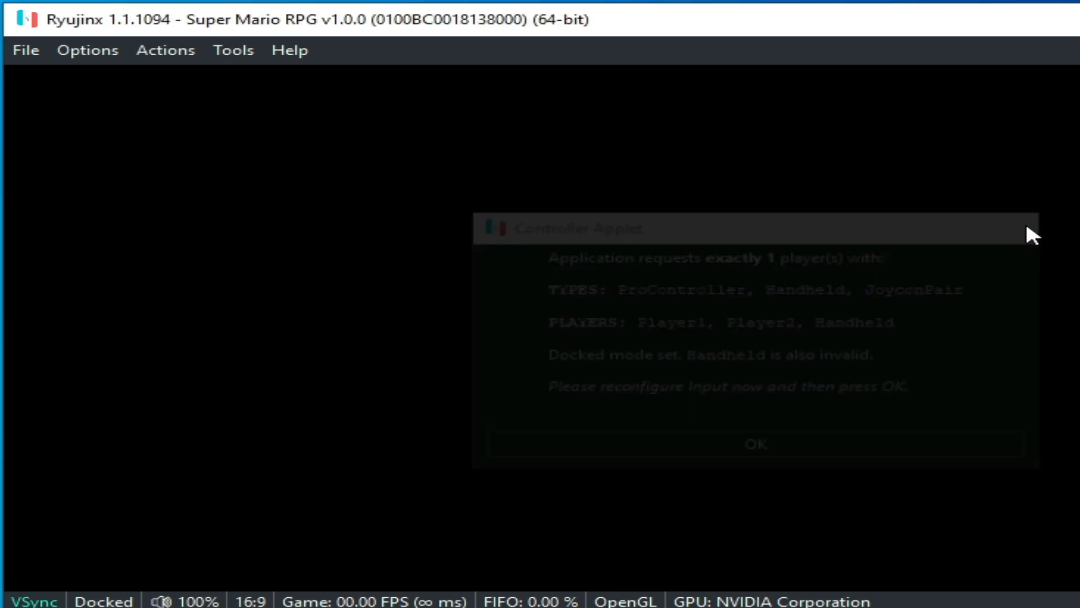
Dismiss the Controller Applet warning with OK and stop emulation
left_click(755, 444)
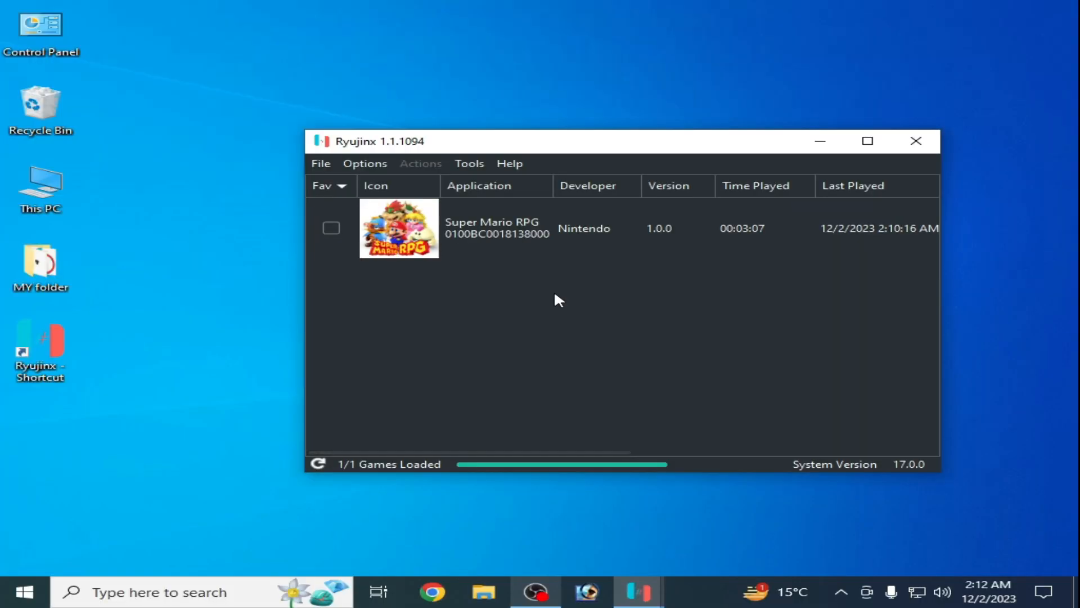
Uncheck Enable Docked Mode on the Input tab of Options > Settings
left_click(365, 163)
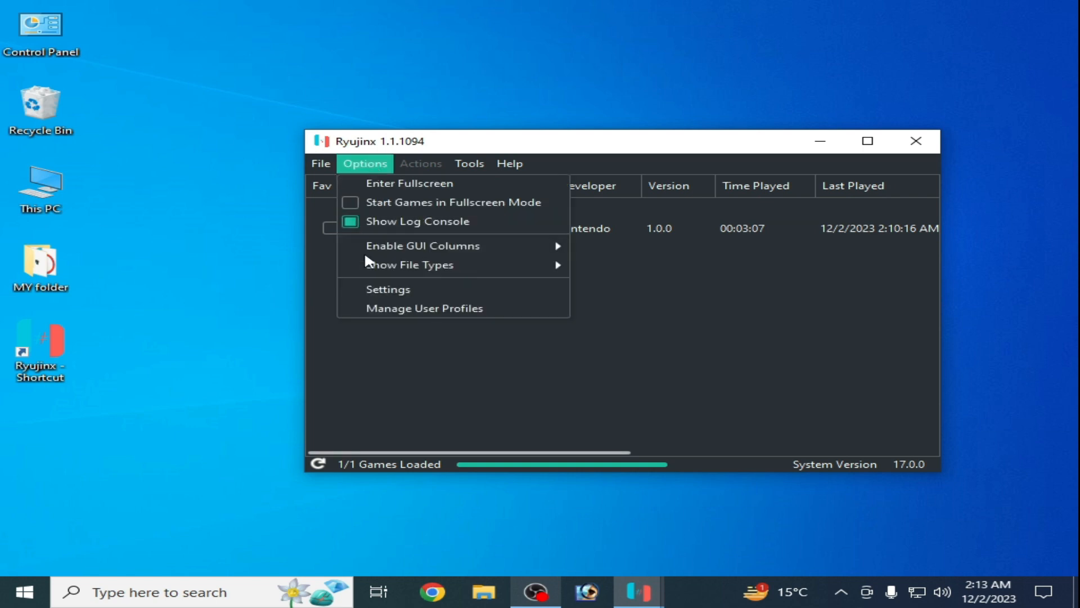
left_click(387, 289)
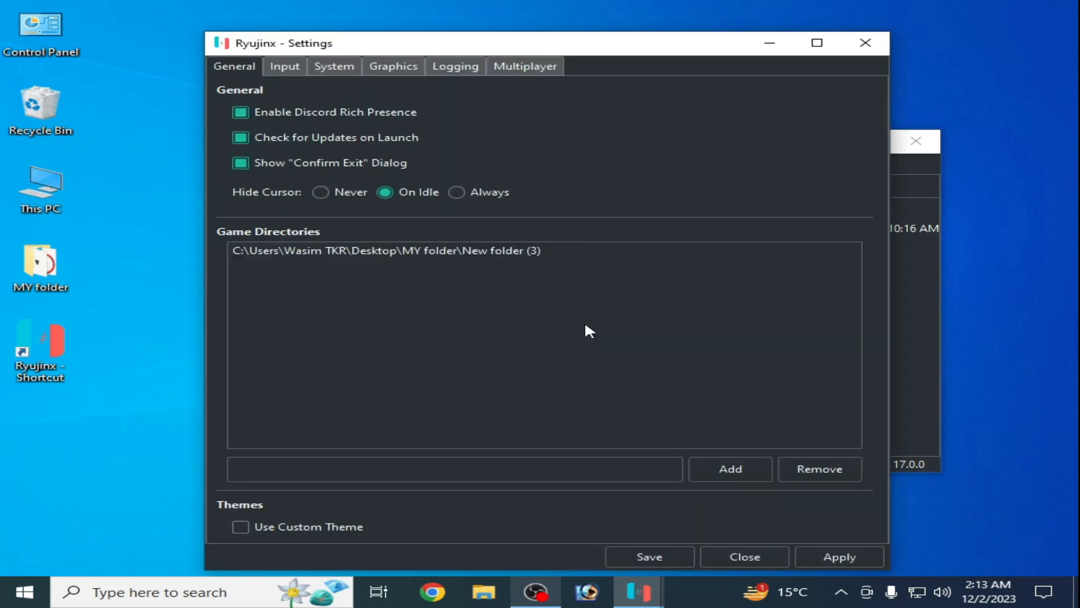
left_click(283, 66)
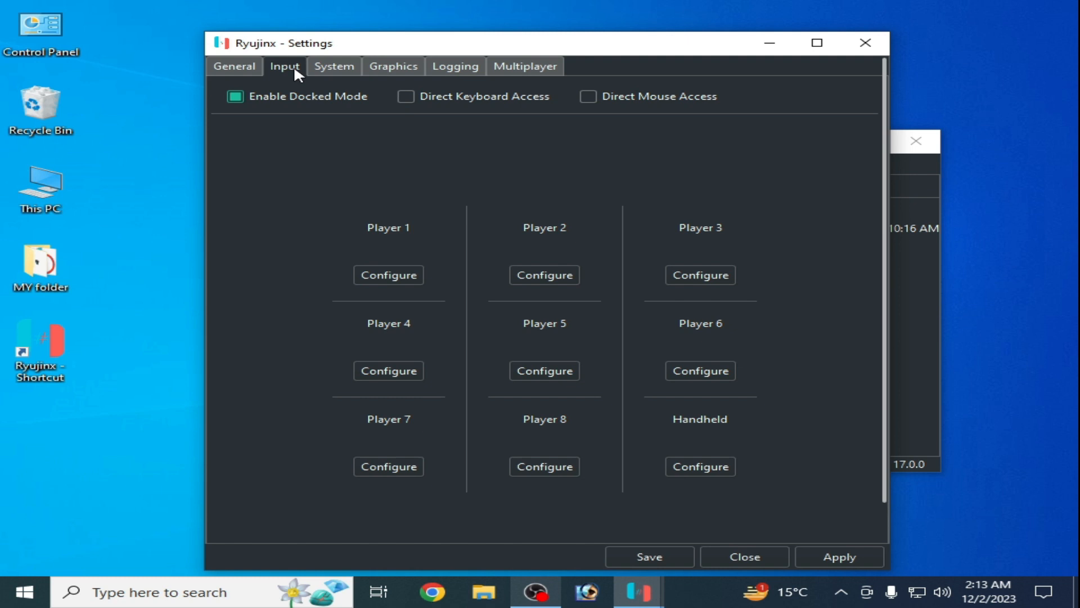
left_click(235, 96)
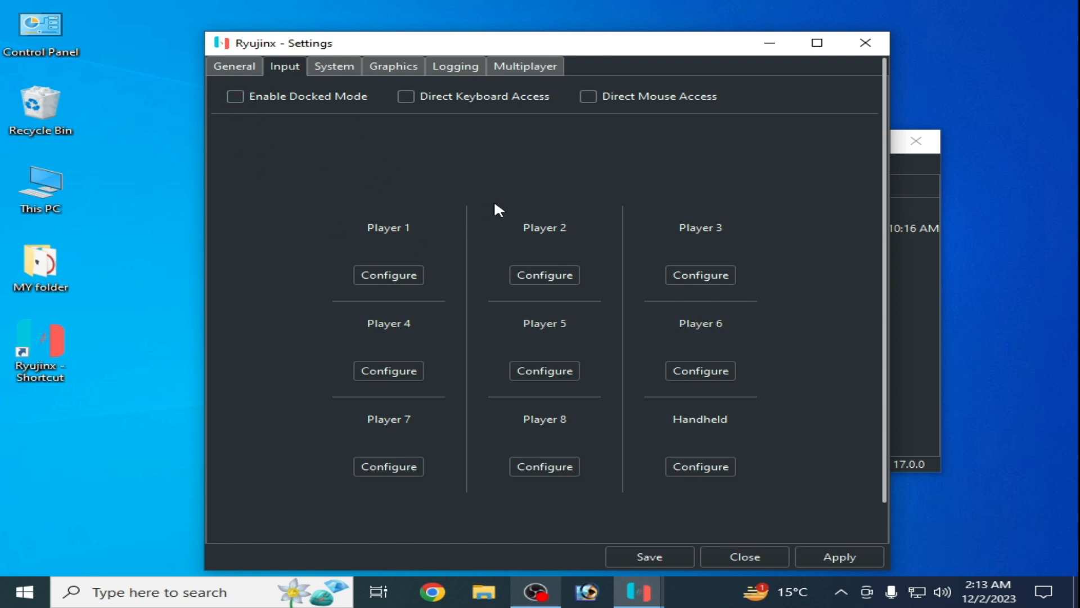
mouse_move(420, 237)
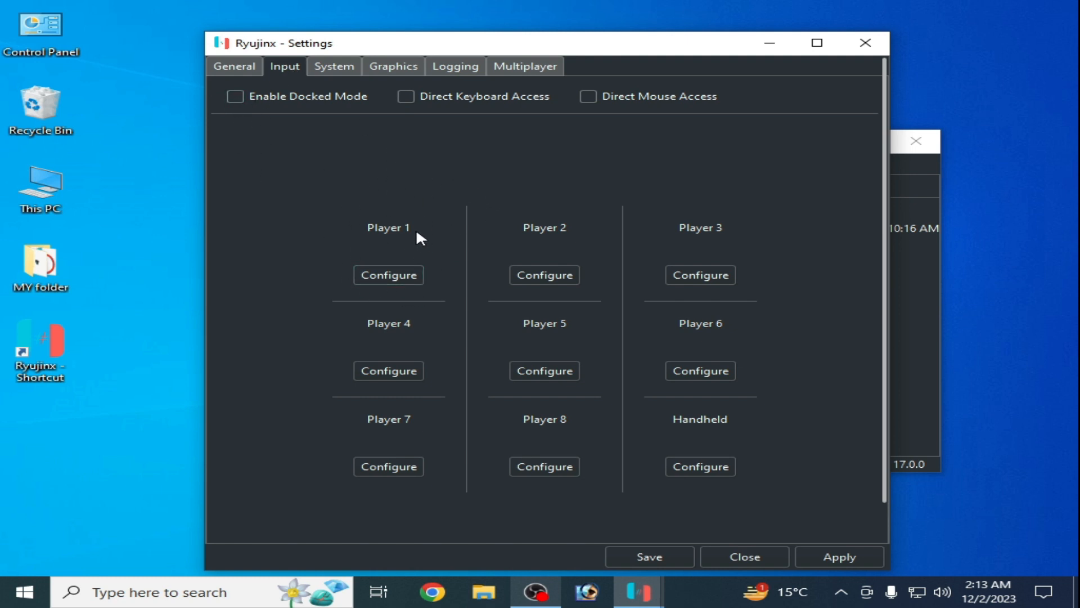
Set Player 1's input device to PS1 Controller and close the controller settings window
left_click(388, 274)
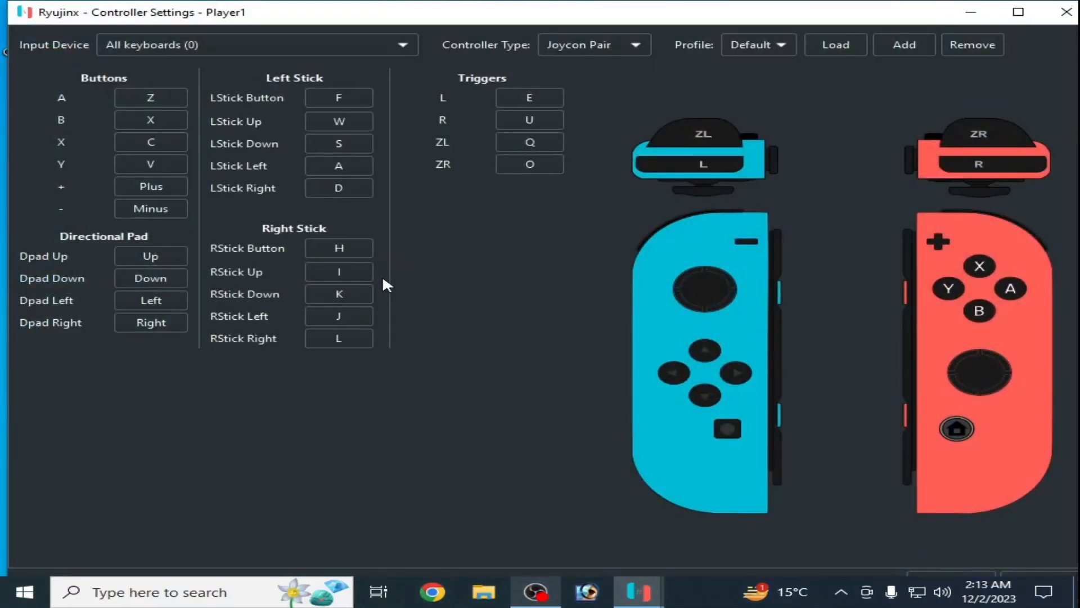
left_click(403, 44)
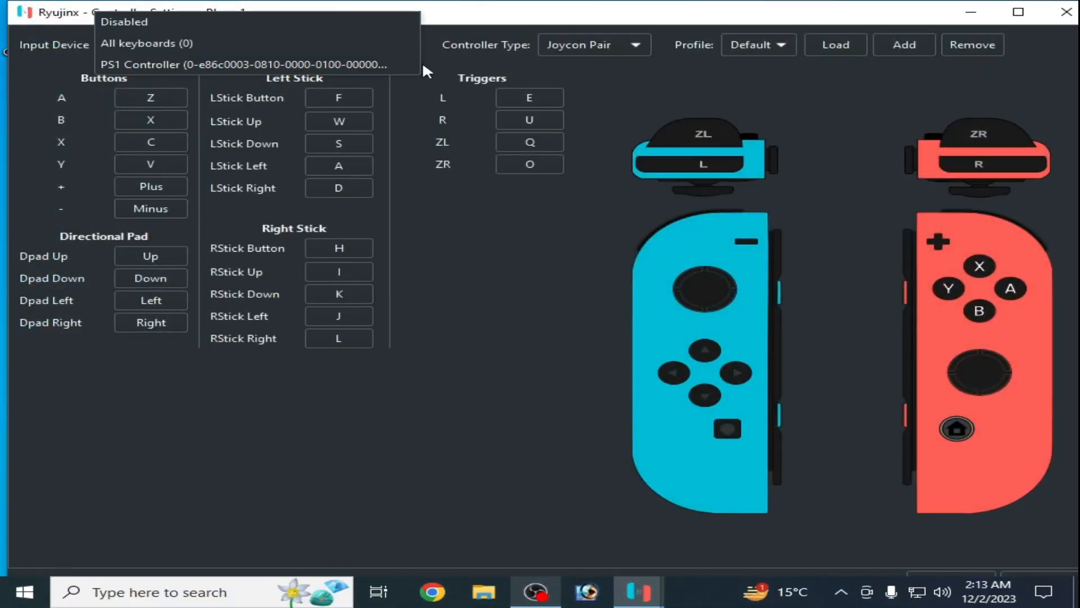
left_click(249, 65)
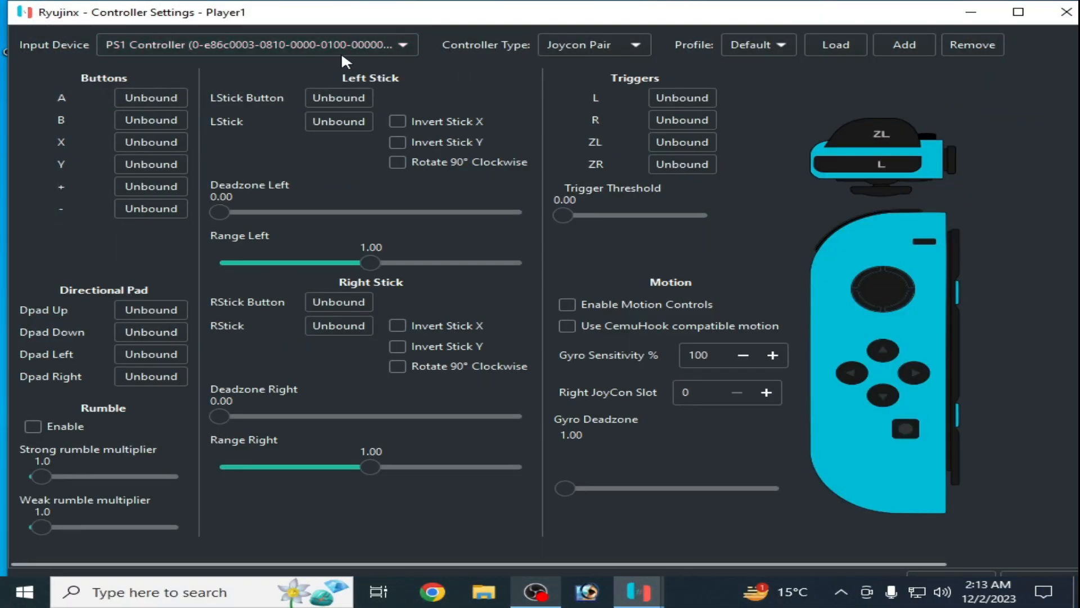
left_click(403, 45)
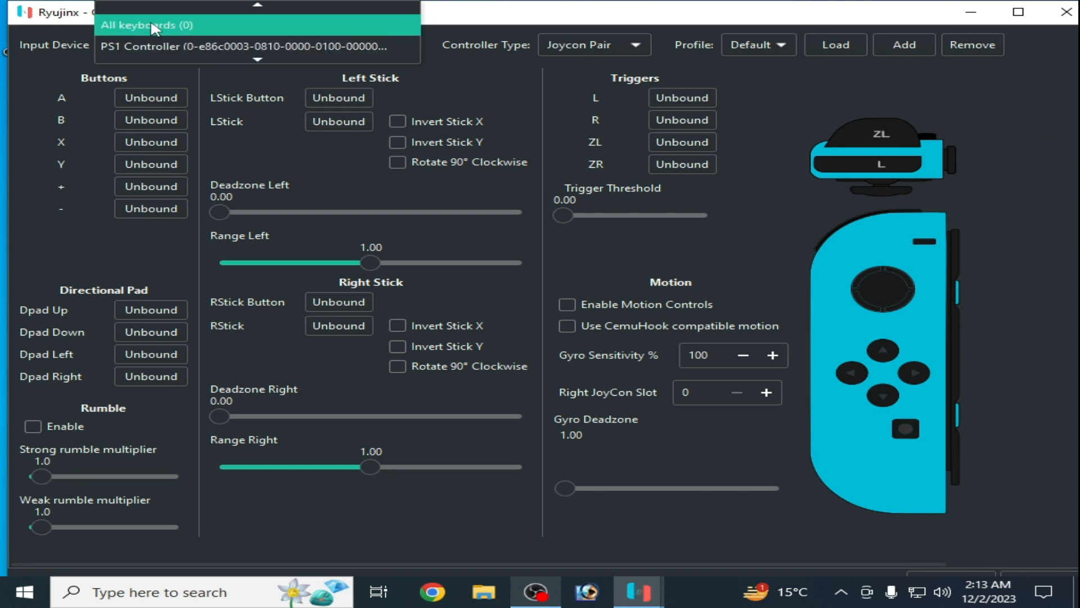
left_click(147, 25)
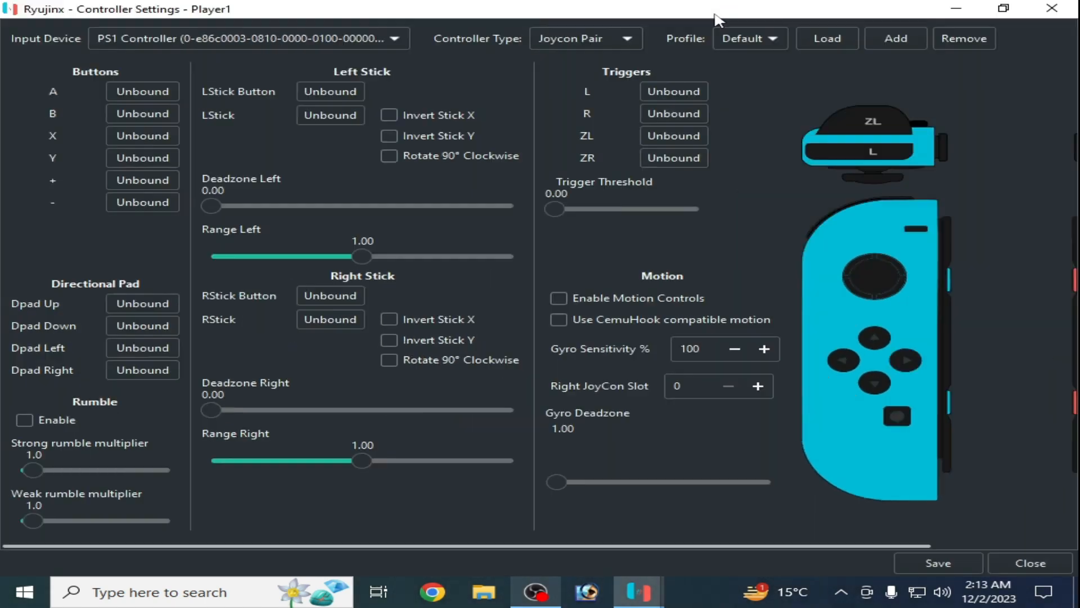
left_click(1031, 562)
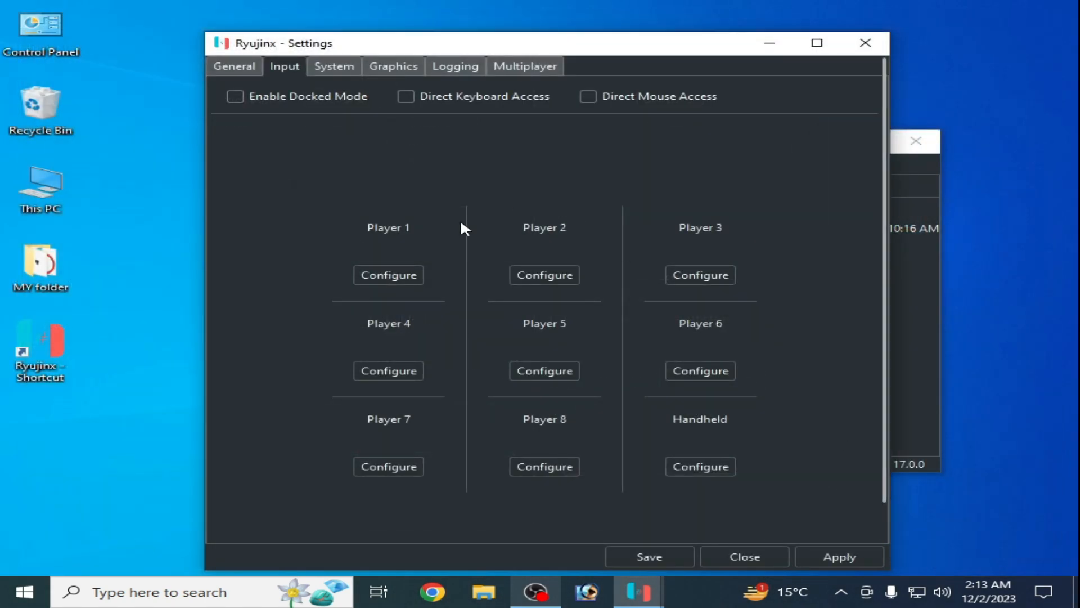
left_click(544, 274)
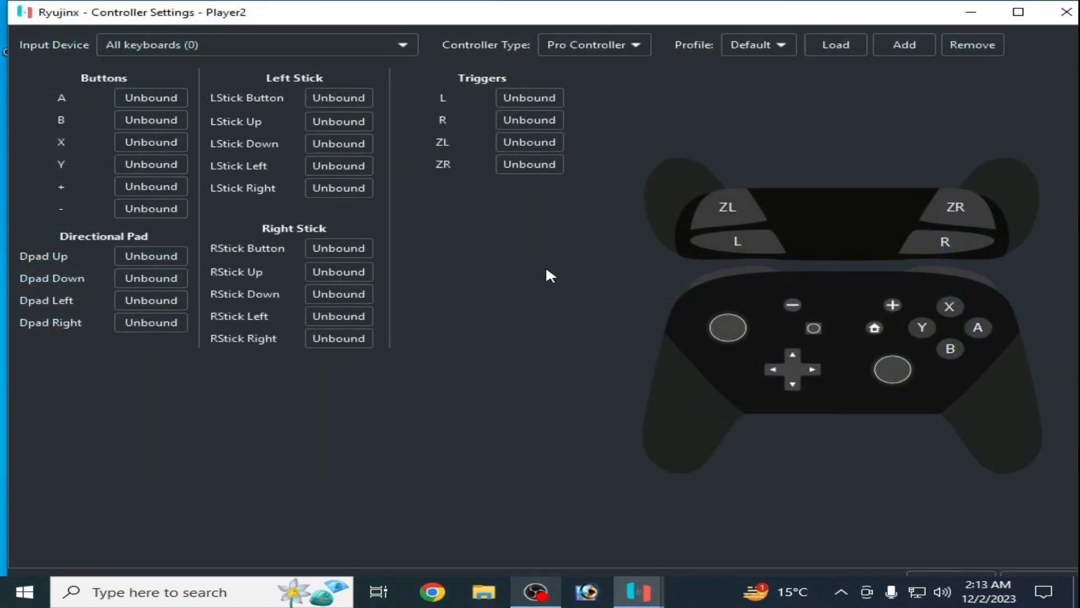
left_click(403, 44)
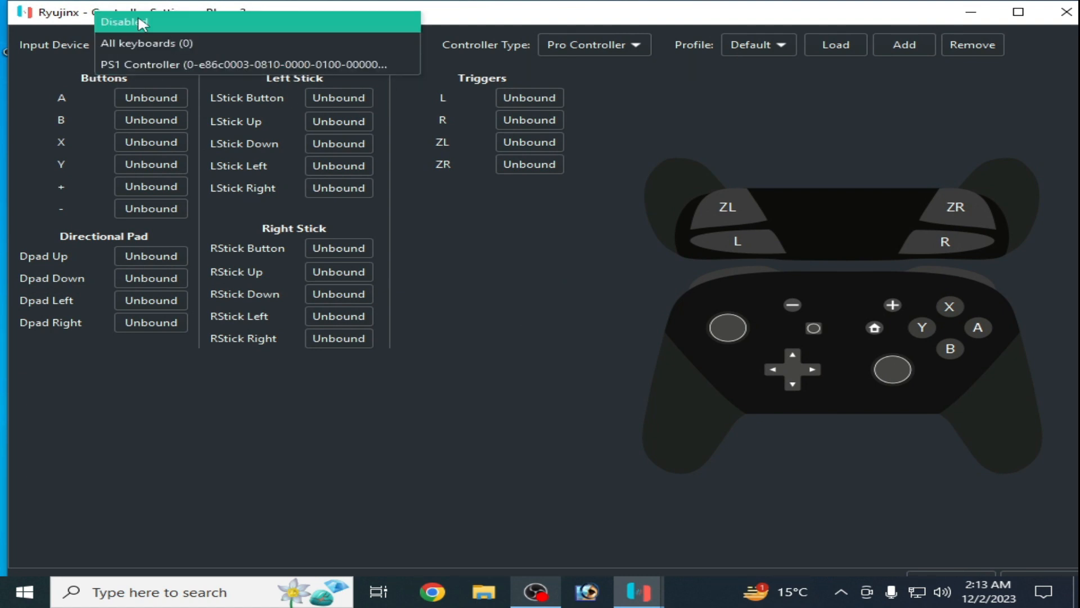
left_click(122, 21)
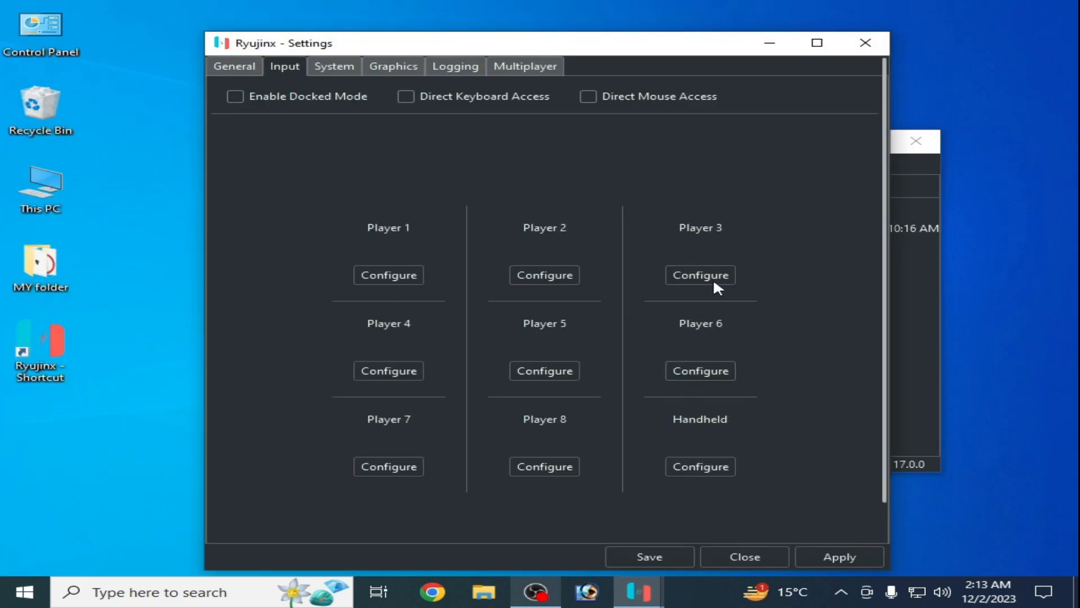
mouse_move(594, 349)
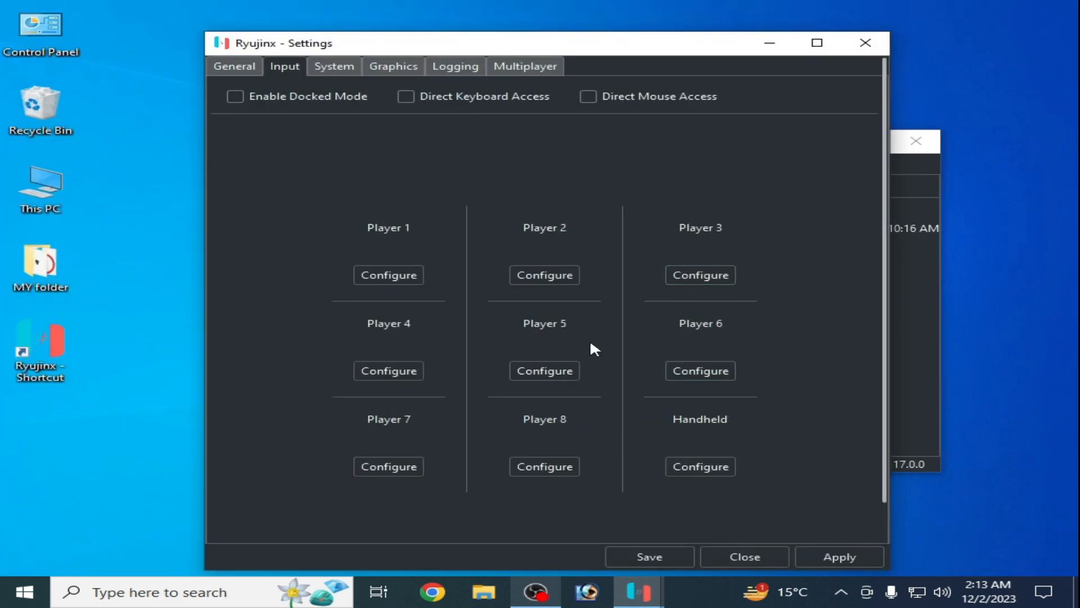
mouse_move(351, 281)
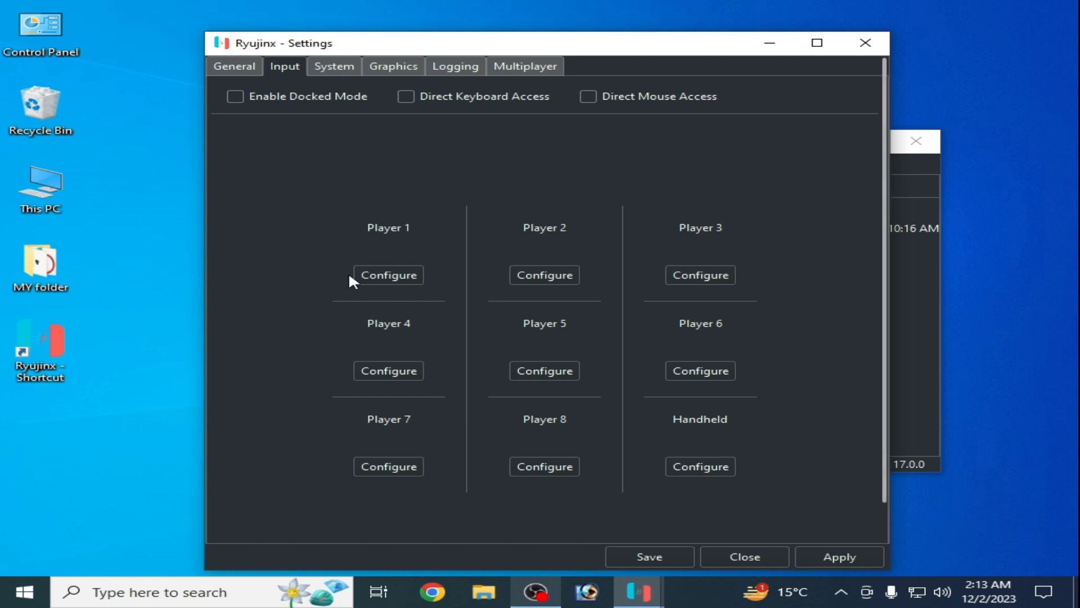
mouse_move(678, 263)
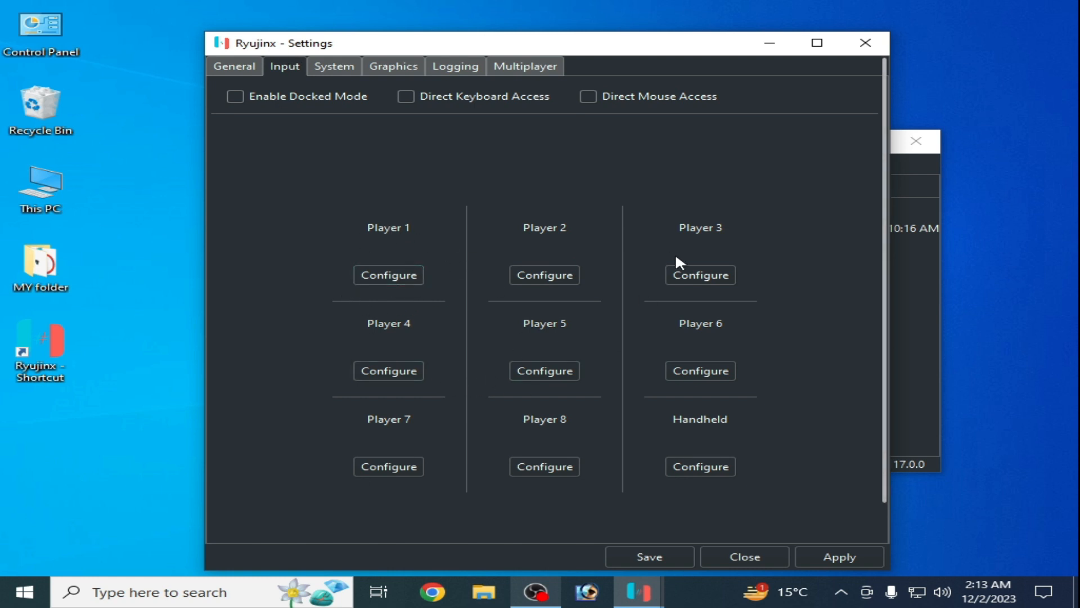
left_click(700, 274)
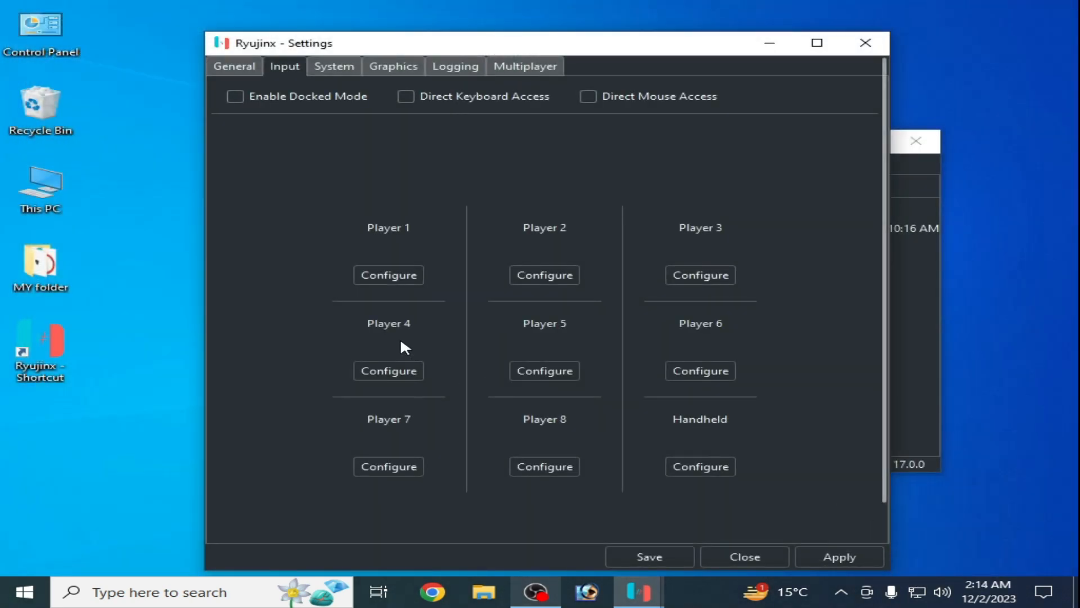
left_click(387, 371)
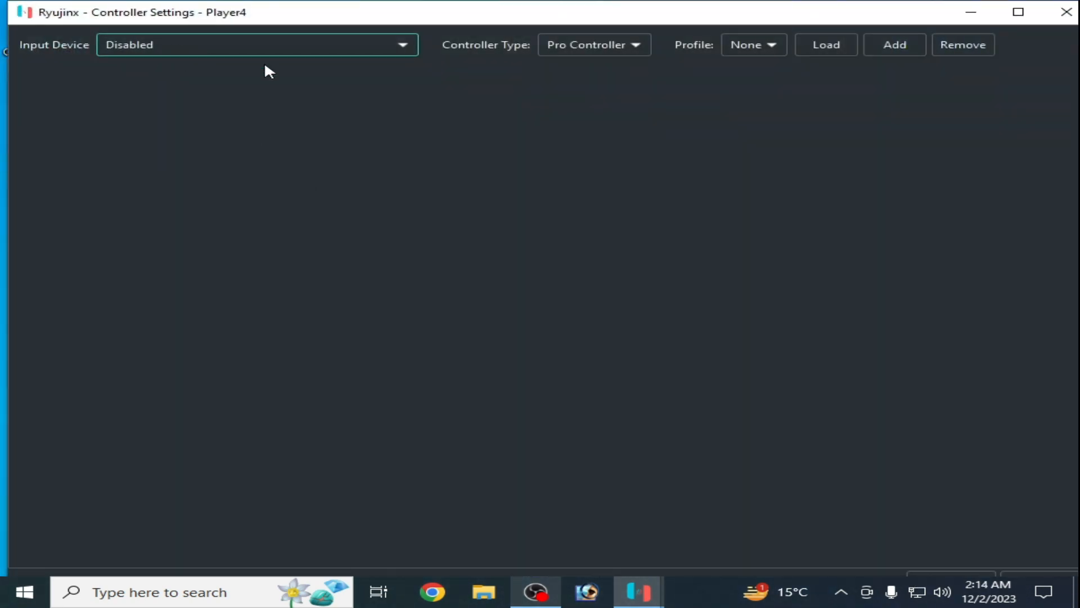
left_click(1067, 12)
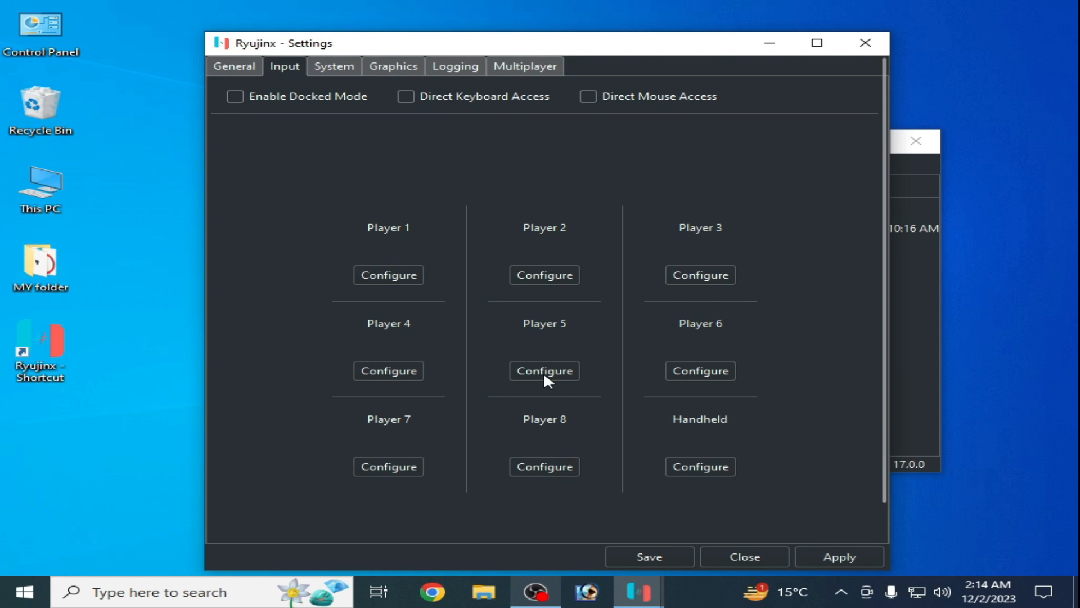
left_click(543, 371)
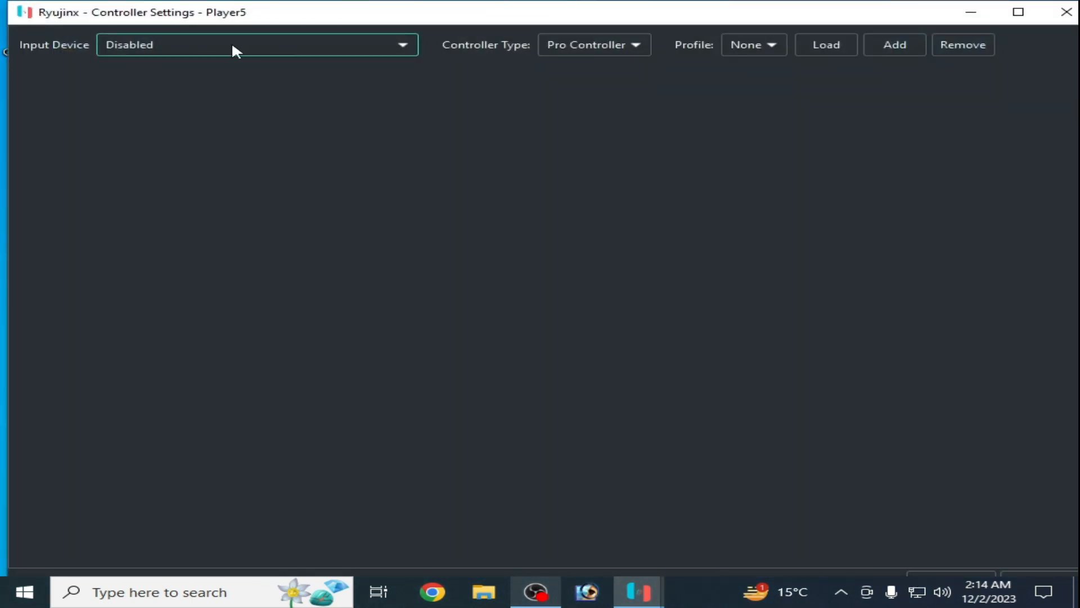
mouse_move(804, 15)
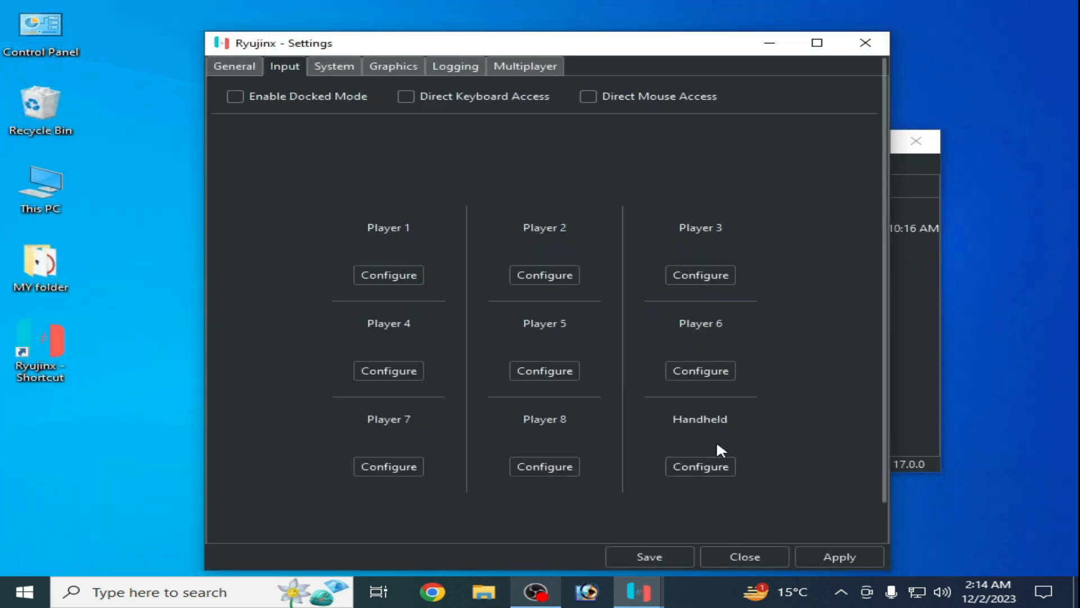
left_click(699, 370)
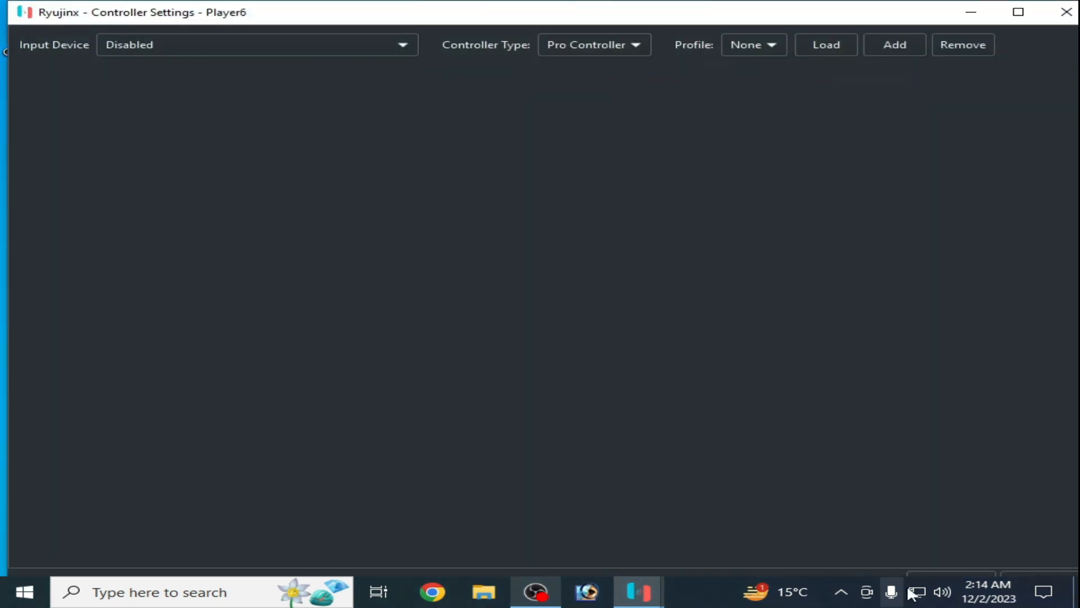
left_click(388, 467)
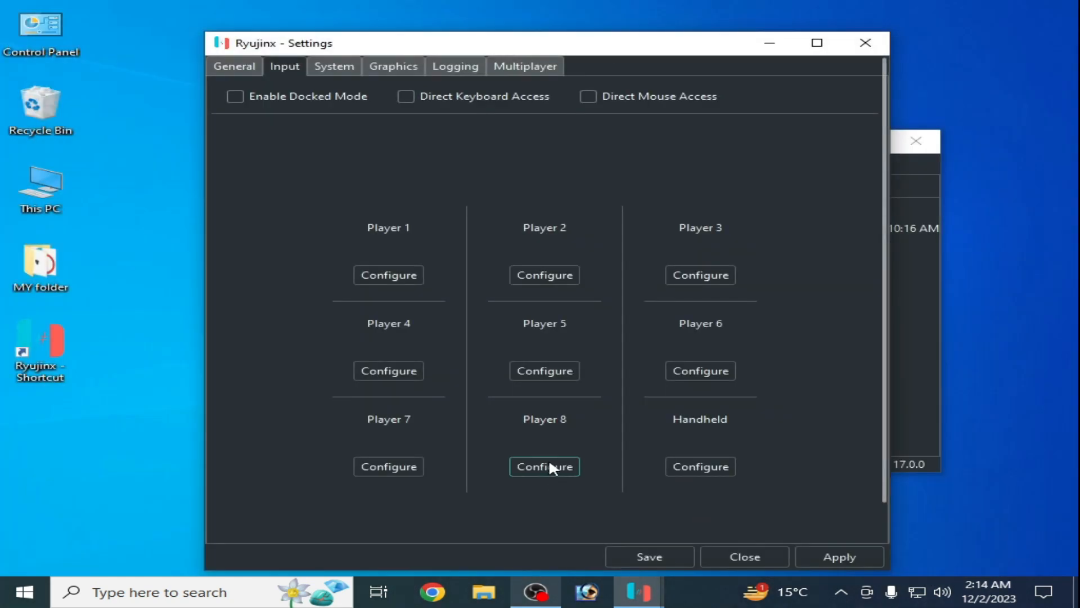
left_click(544, 467)
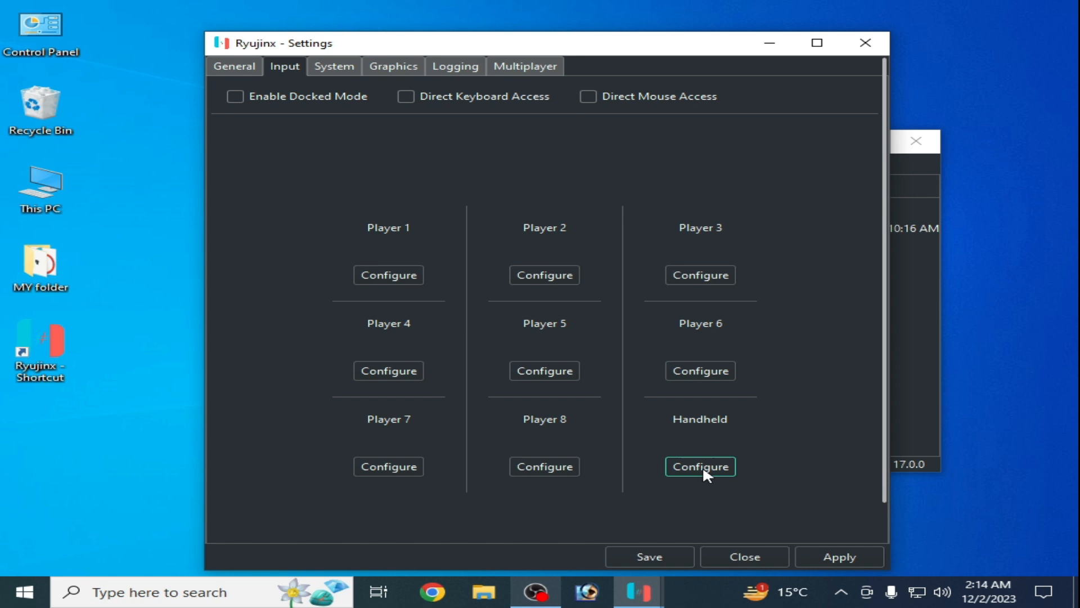
left_click(700, 467)
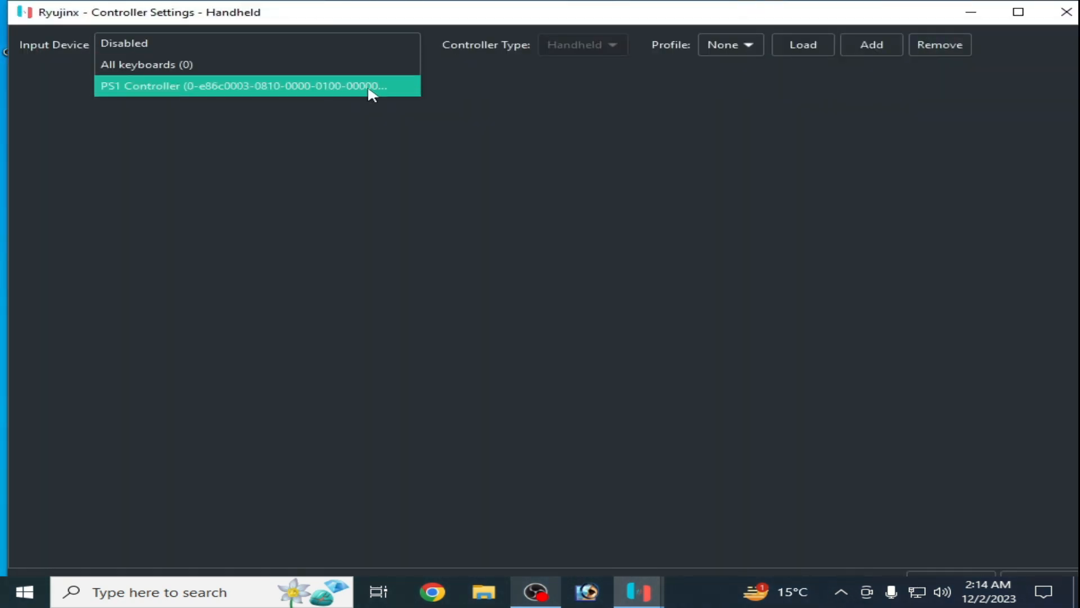
left_click(124, 43)
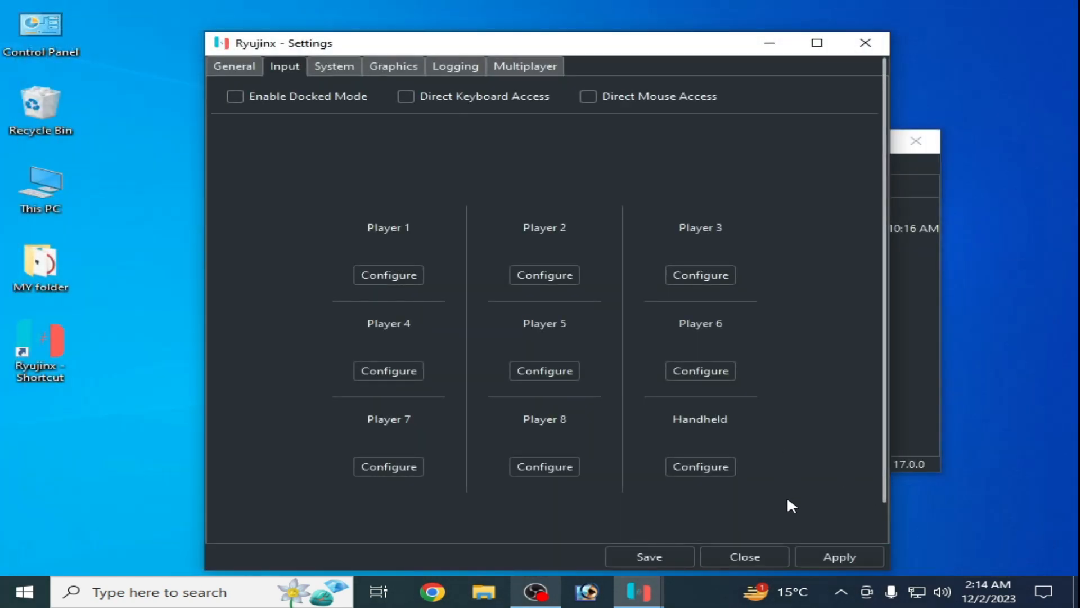
mouse_move(367, 326)
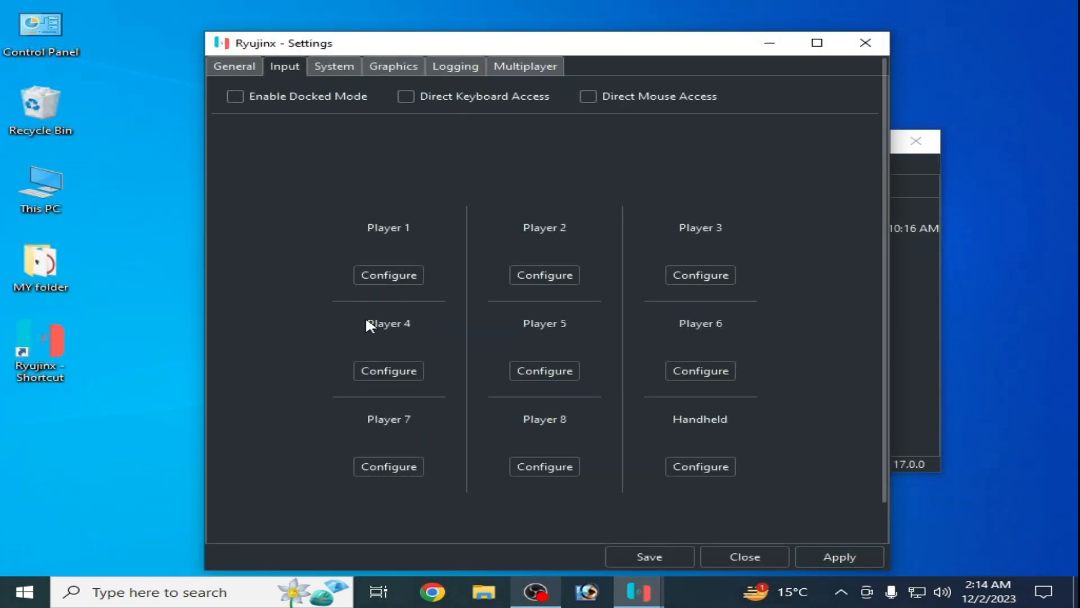
Set Player 1's controller type to Pro Controller, save, and close Settings
left_click(388, 274)
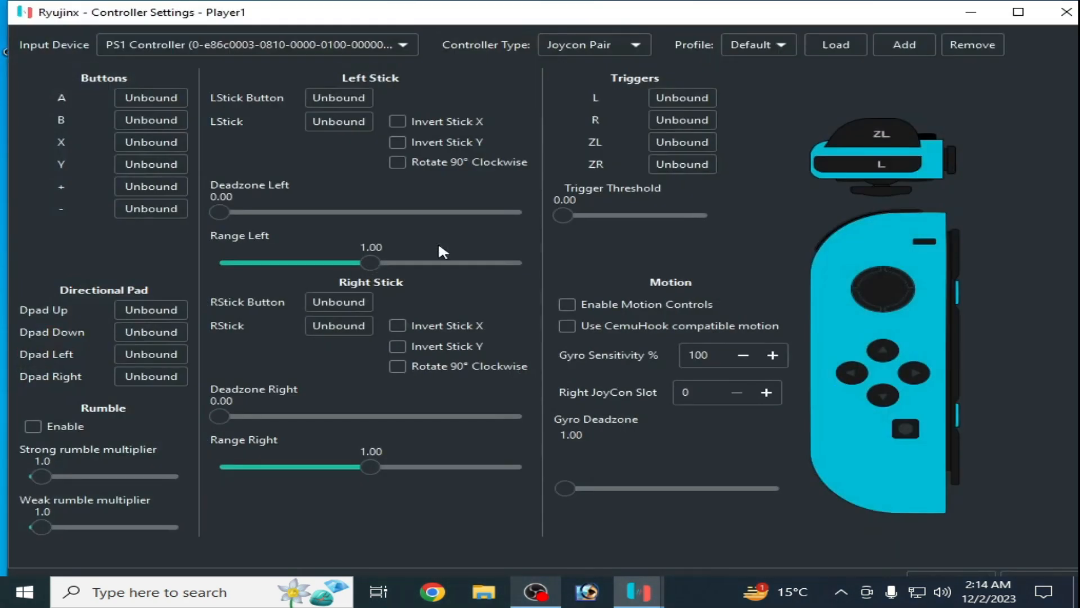
left_click(593, 45)
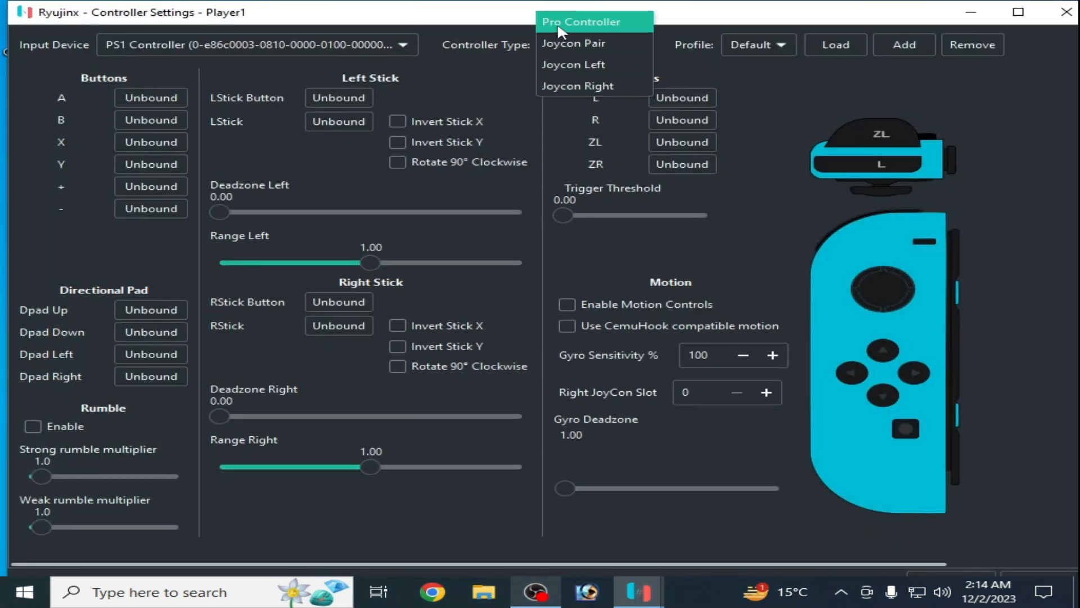
left_click(580, 21)
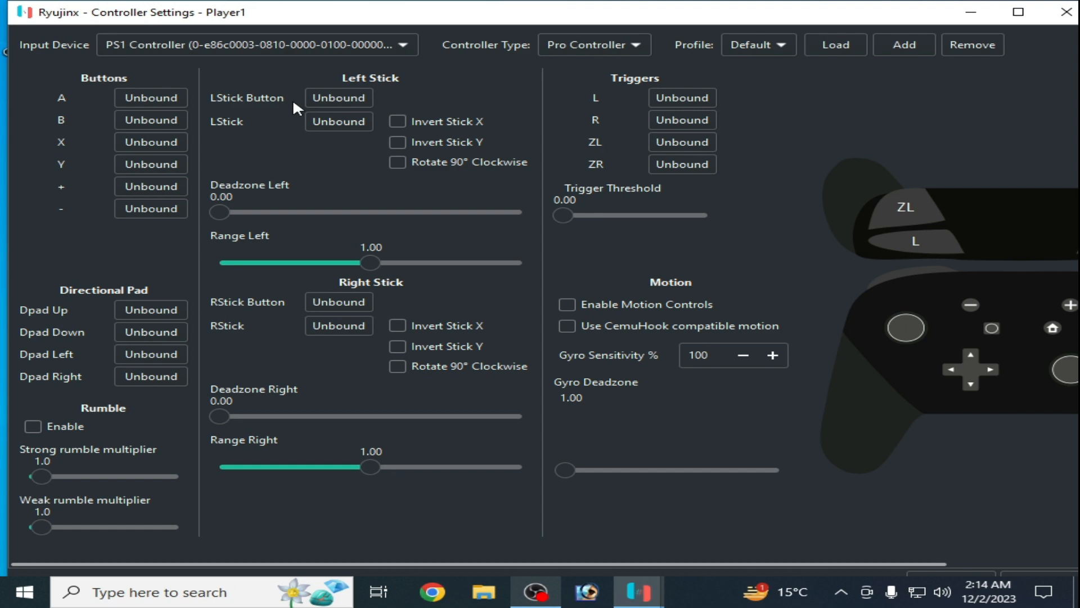
mouse_move(151, 119)
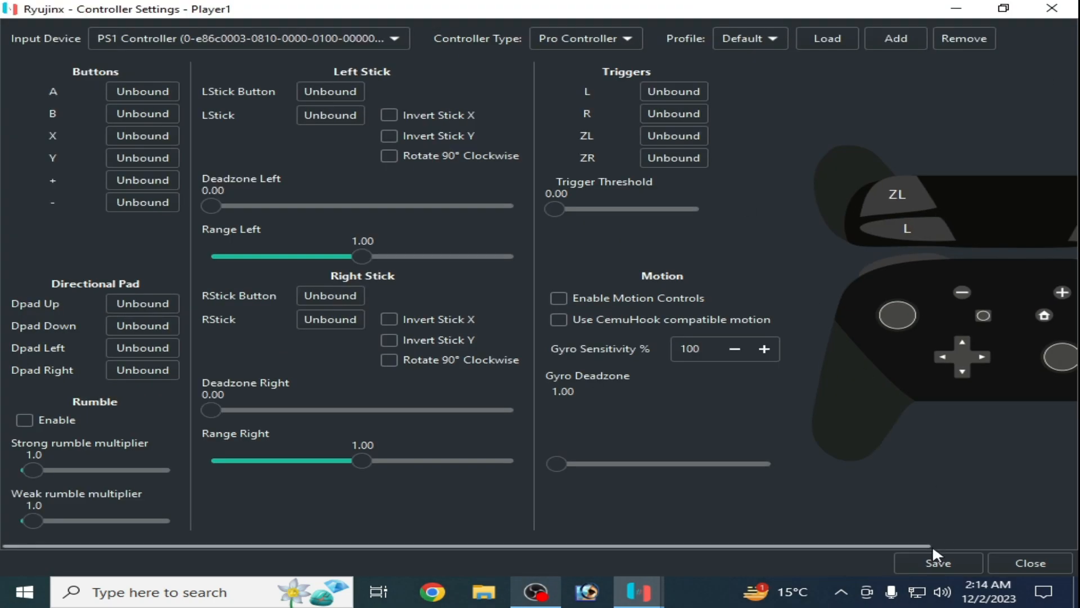
left_click(1031, 562)
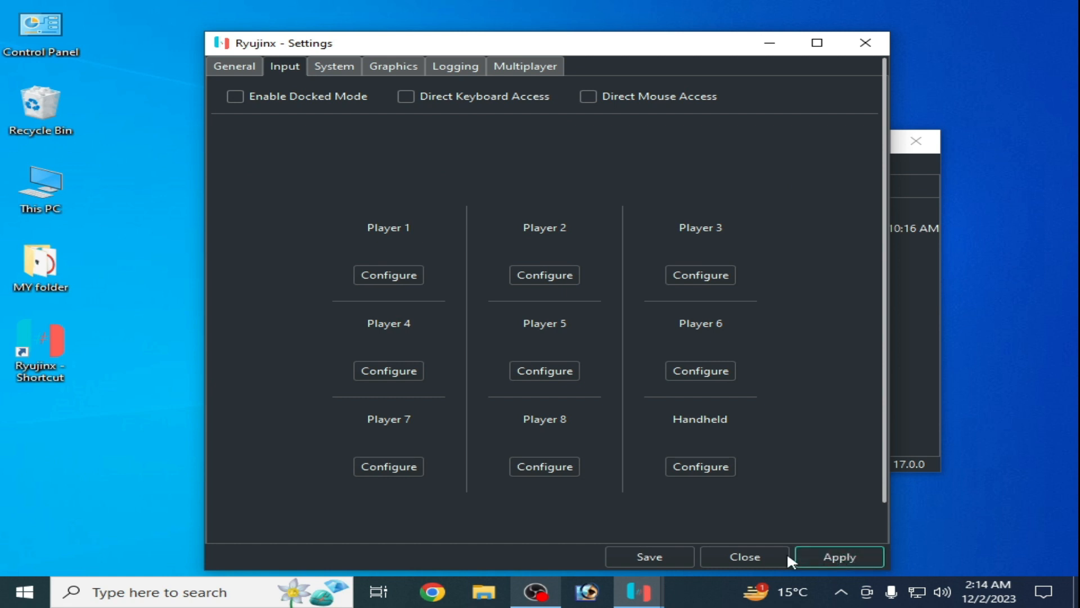
left_click(743, 556)
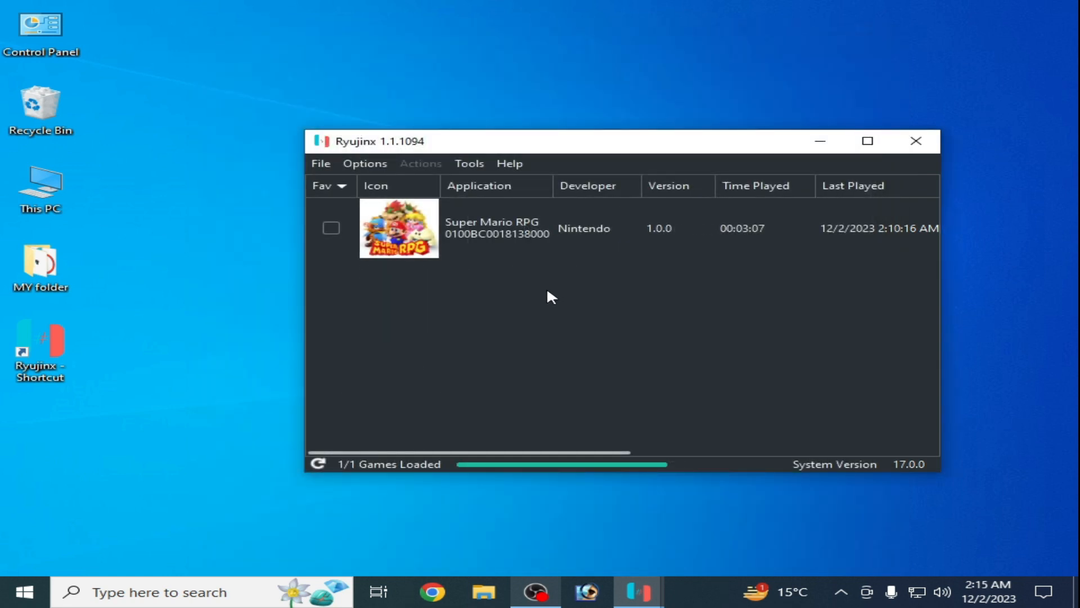
Tick Enable Docked Mode on the Input tab, then close the Settings window
left_click(364, 163)
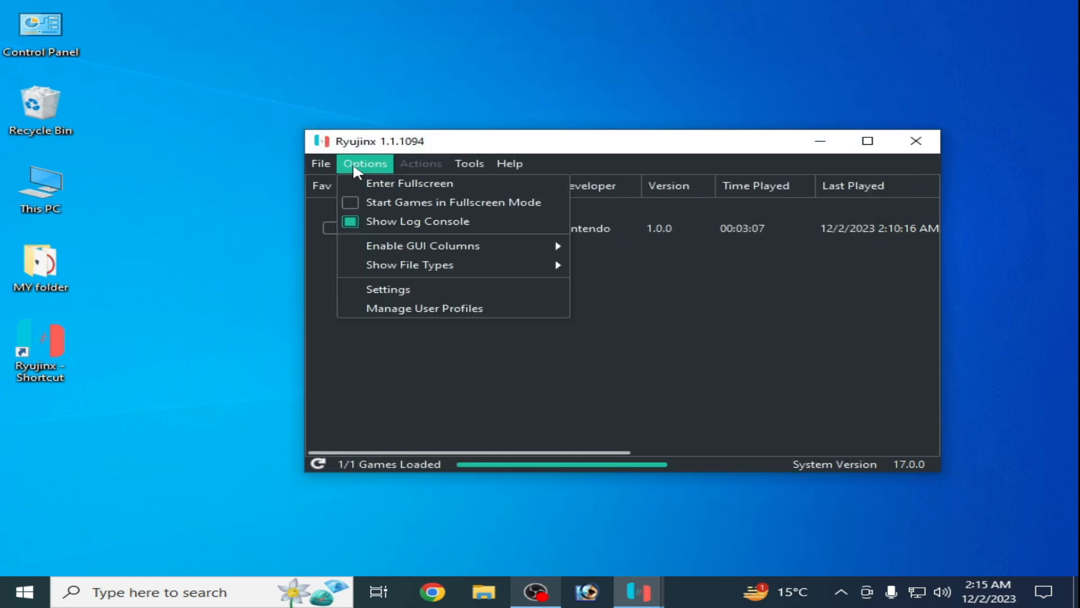
left_click(387, 288)
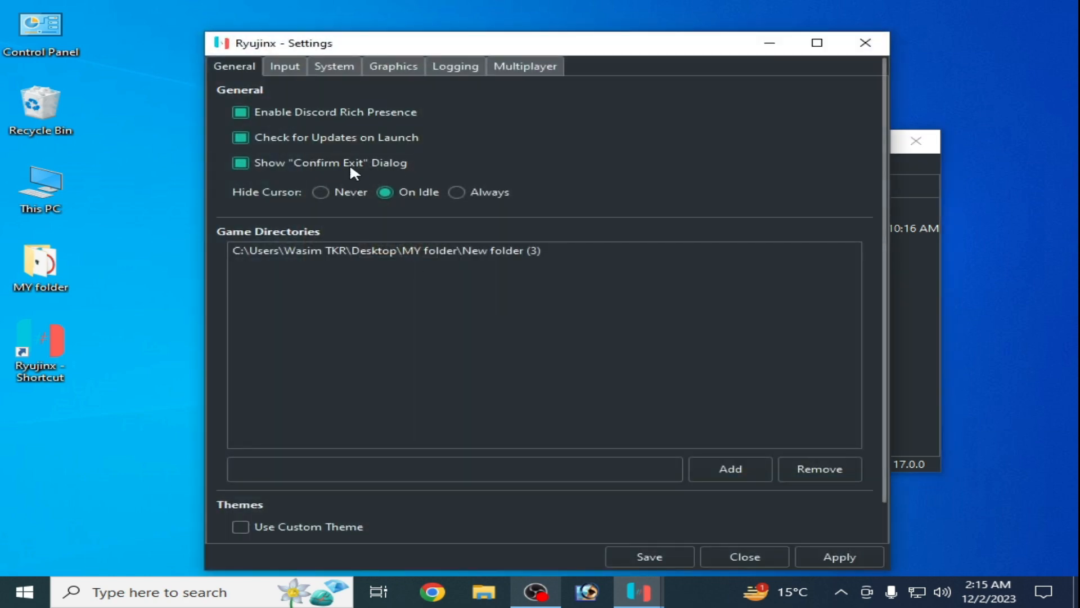
left_click(284, 66)
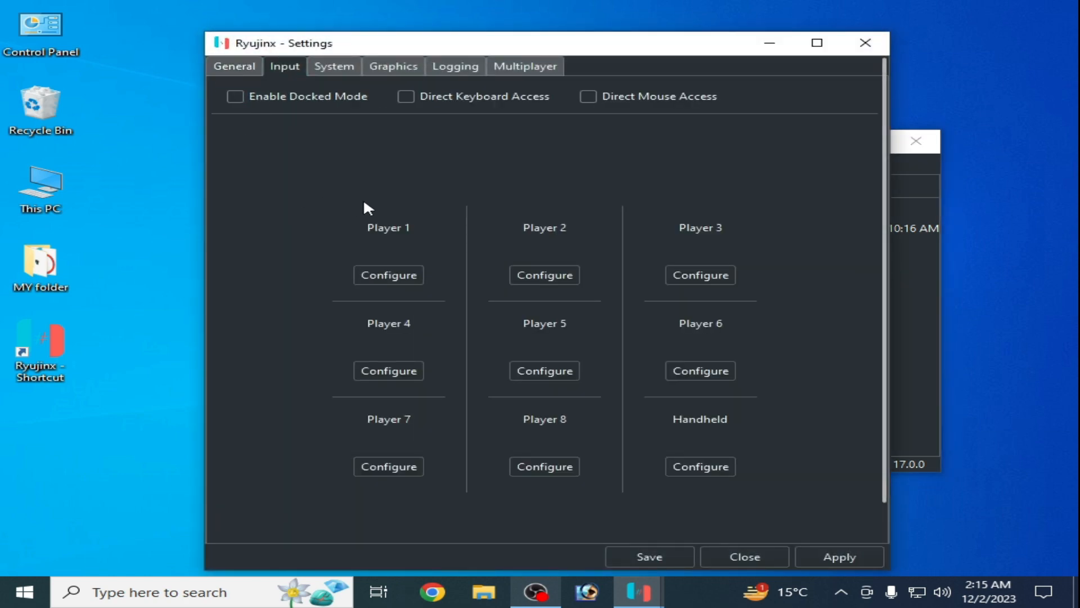
left_click(235, 96)
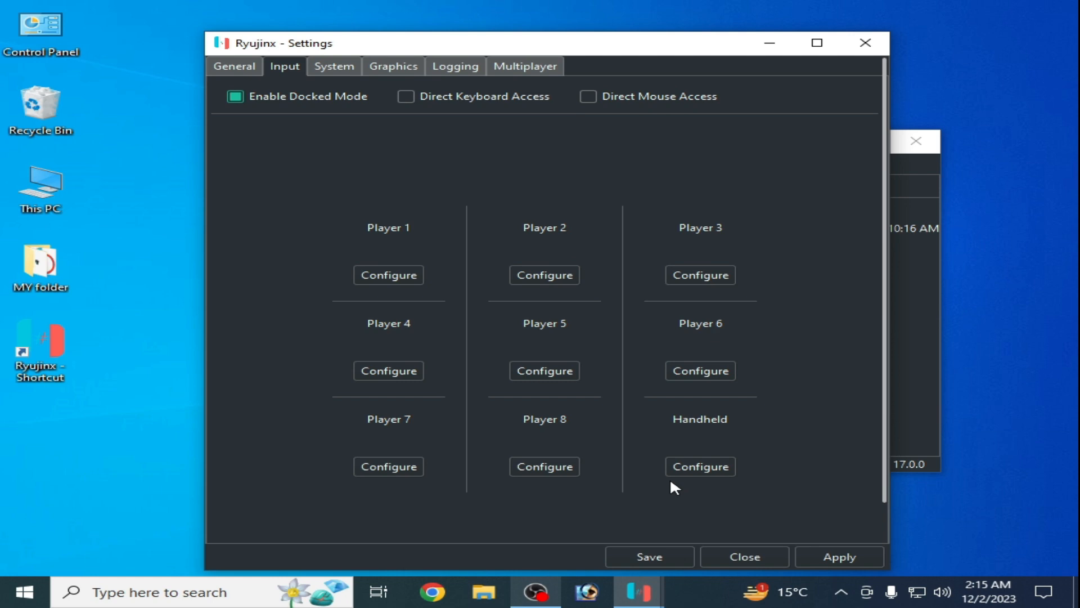
left_click(743, 556)
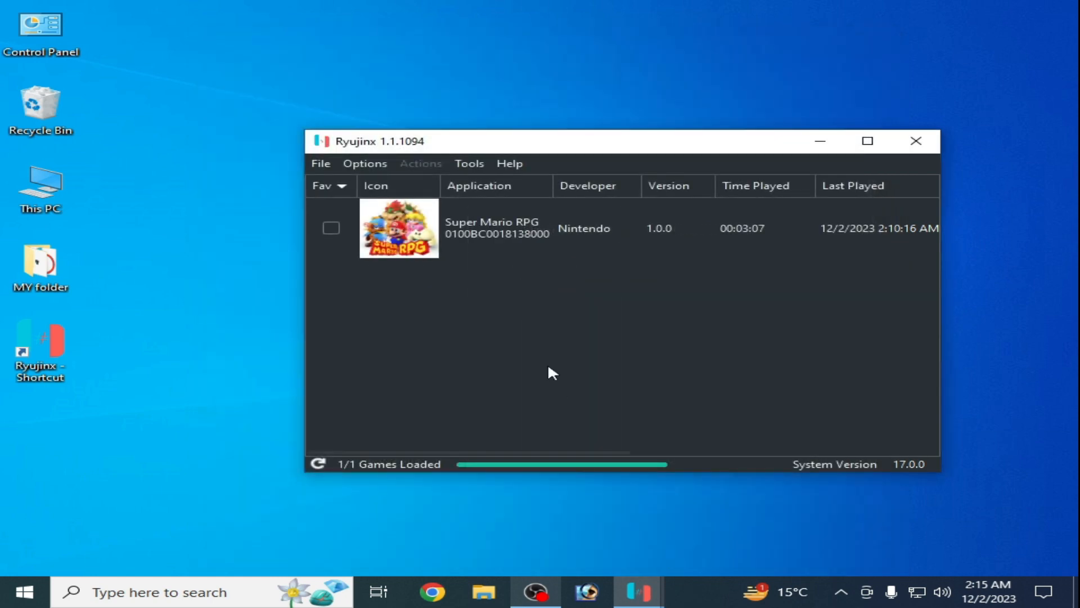
Uncheck Enable Docked Mode in Settings and save the input settings
left_click(364, 163)
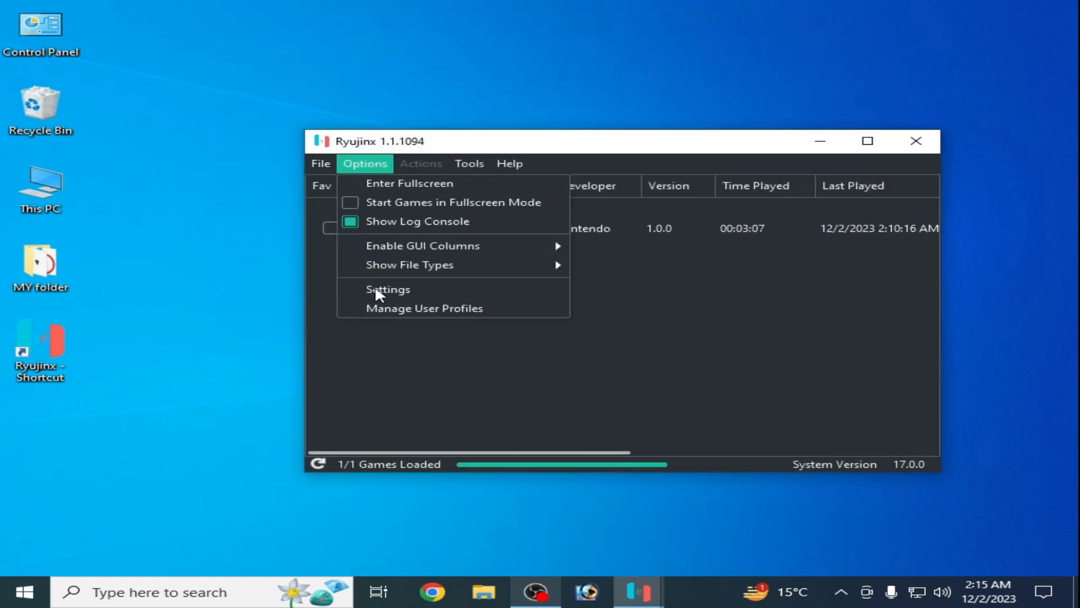
left_click(387, 289)
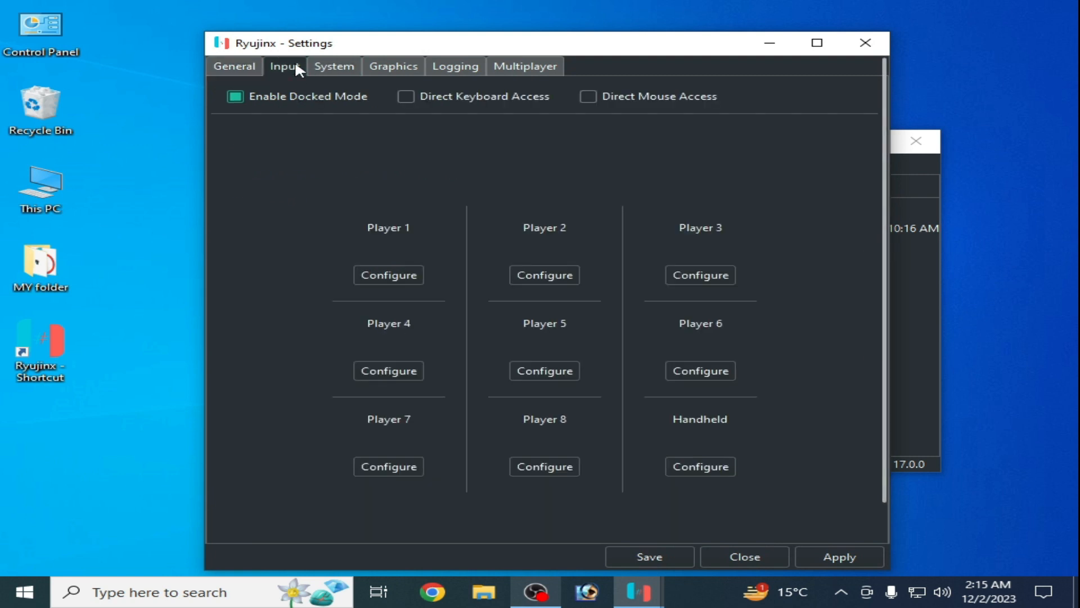
mouse_move(347, 148)
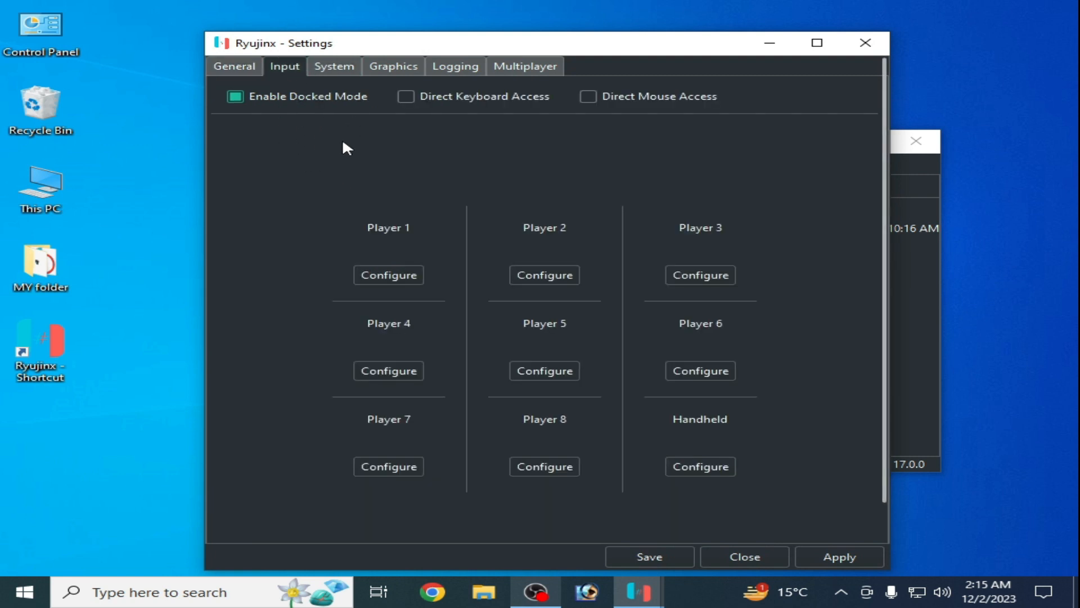
left_click(234, 96)
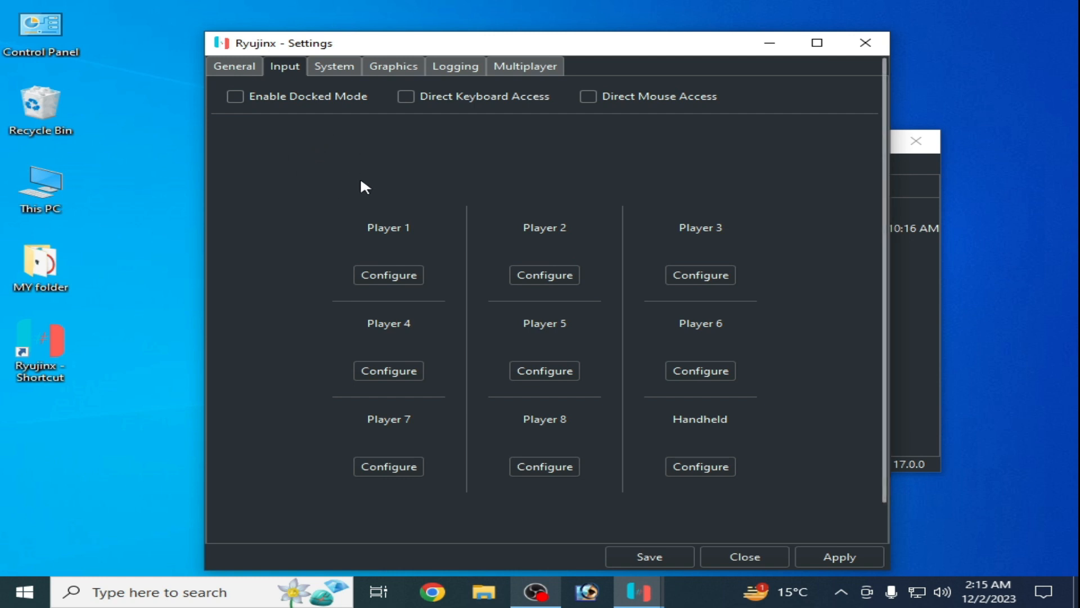
mouse_move(270, 125)
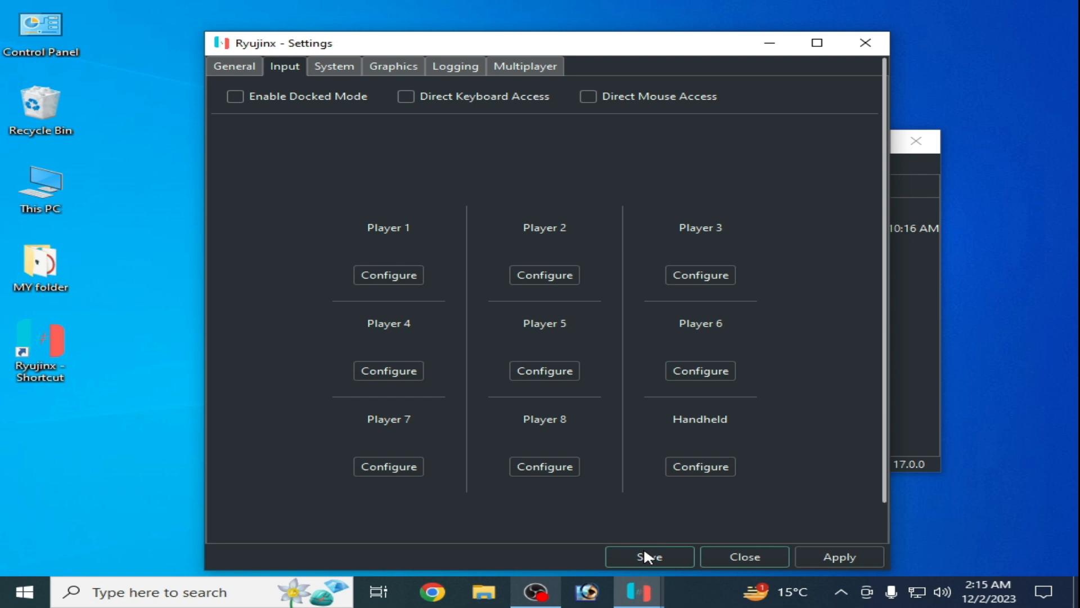
left_click(648, 556)
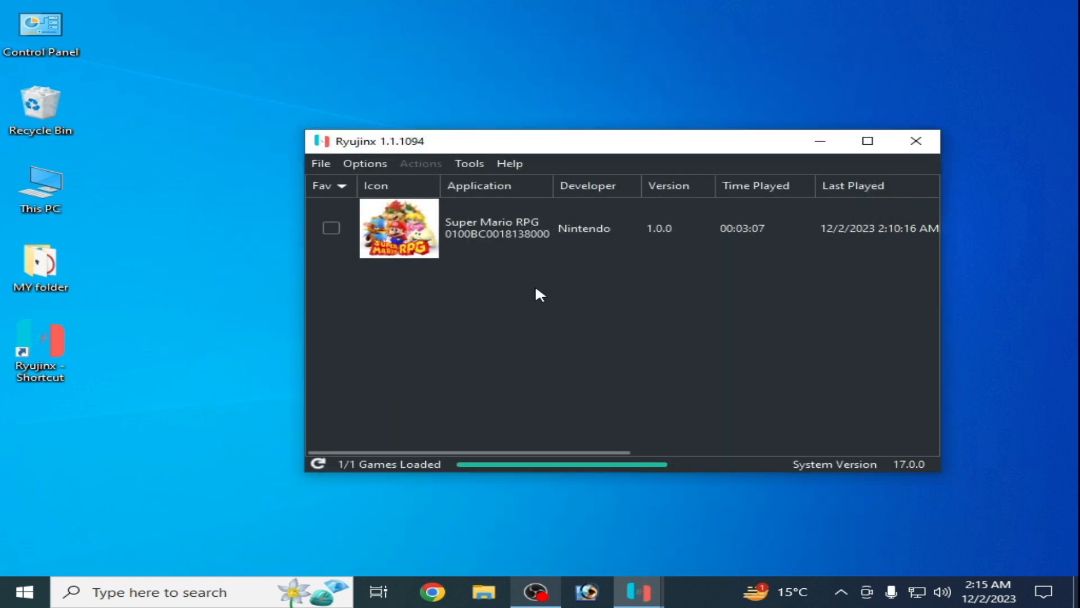
mouse_move(338, 169)
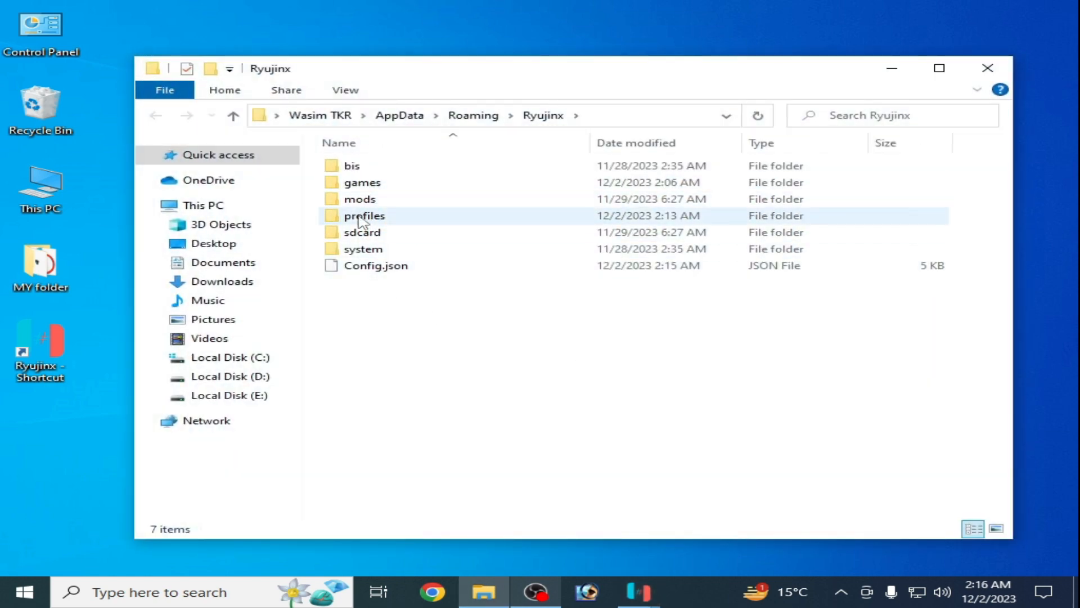
Open the profiles folder and bring up Delete for the stale controller profile folder
double_click(364, 215)
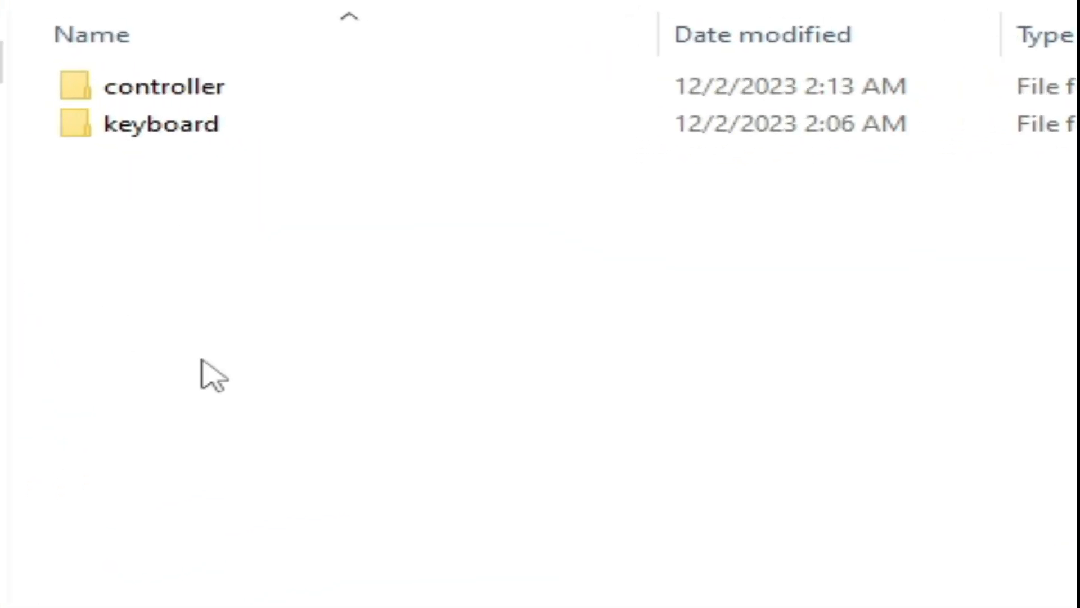
right_click(365, 172)
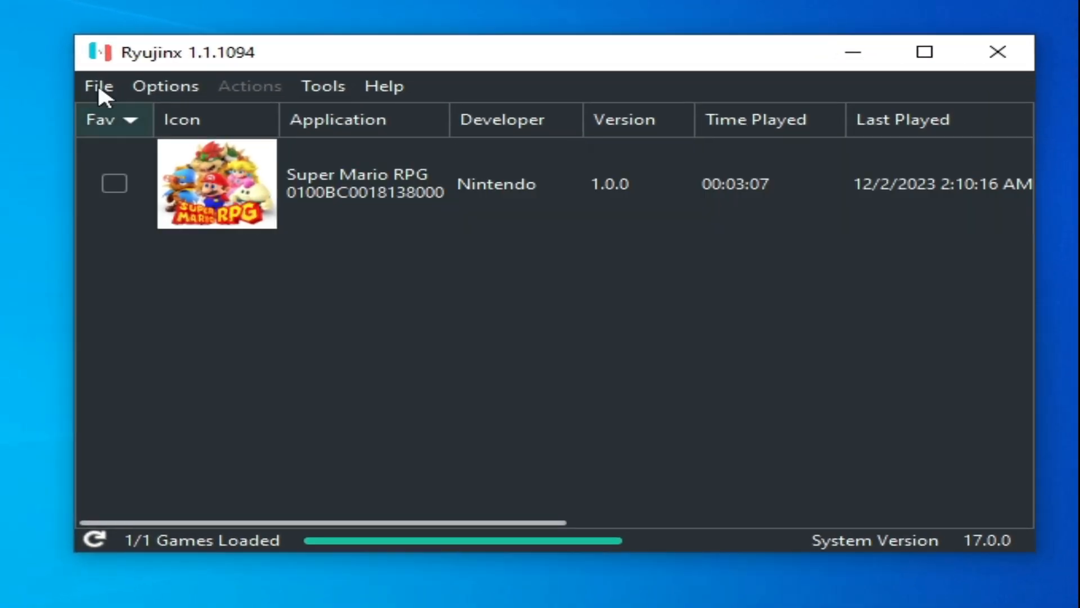
Open Ryujinx's data folder and delete Config.json and system's Profiles.json
left_click(98, 85)
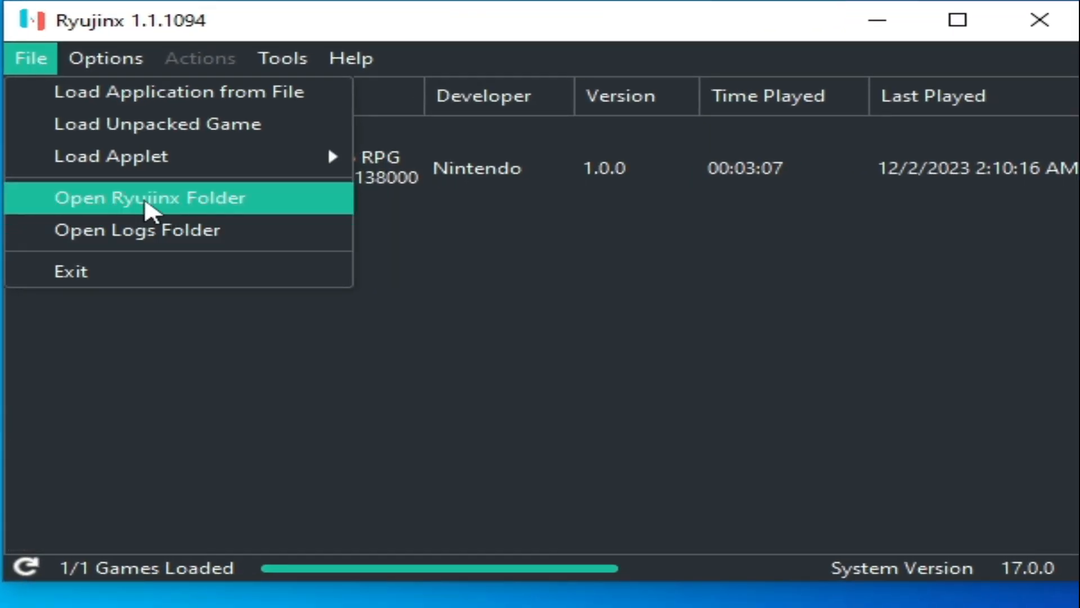
left_click(149, 197)
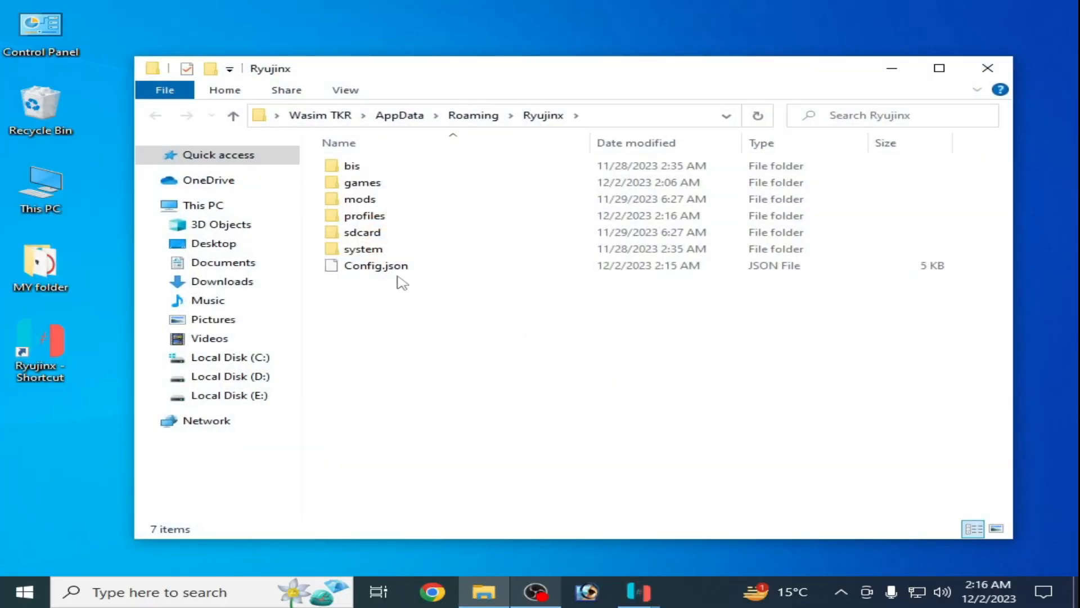
mouse_move(376, 265)
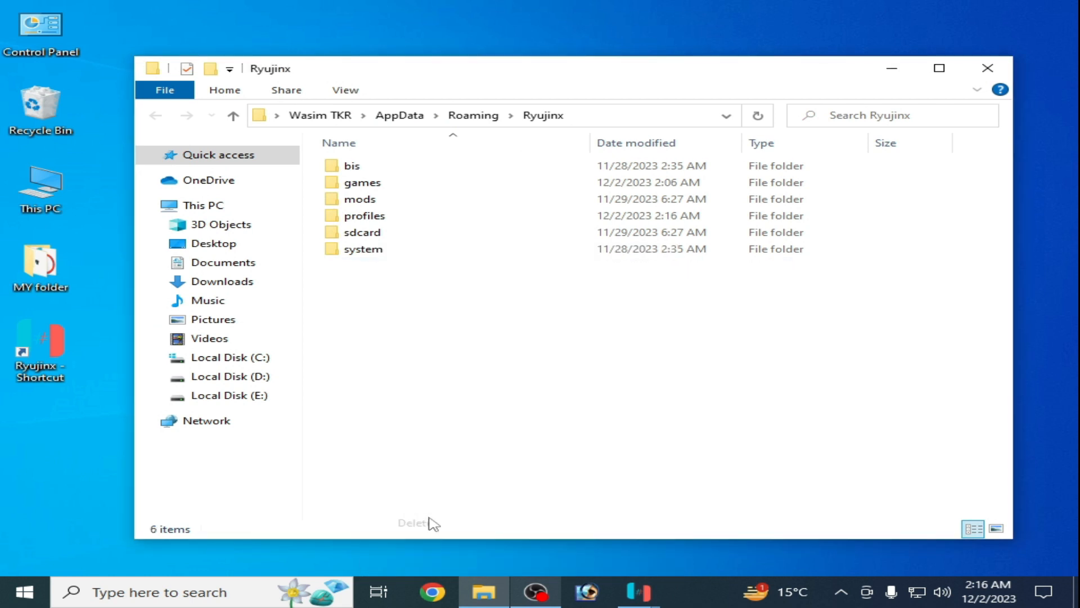
double_click(363, 249)
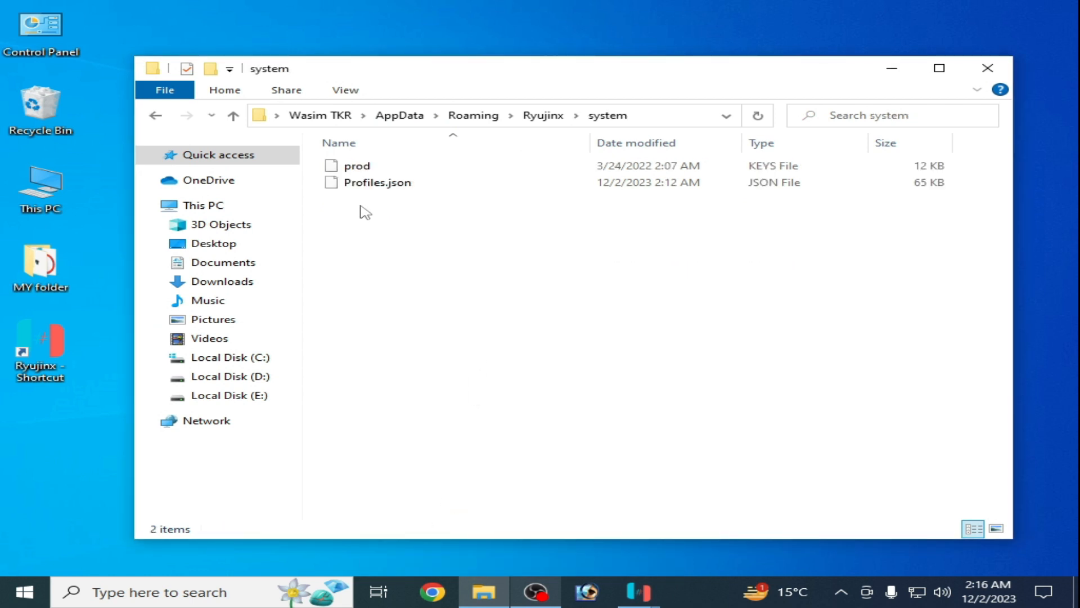
right_click(377, 182)
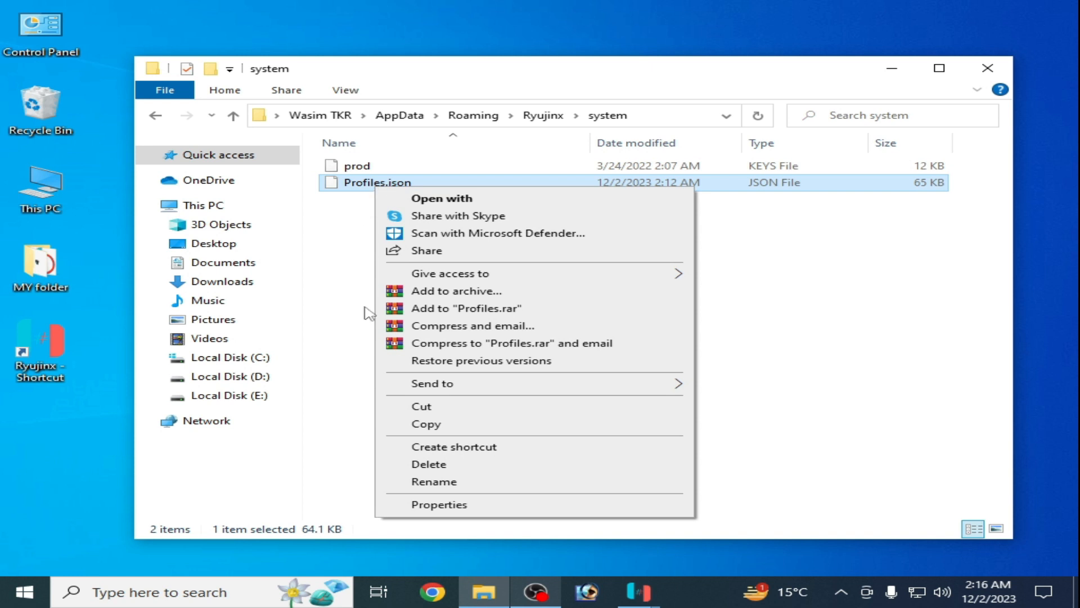
left_click(429, 464)
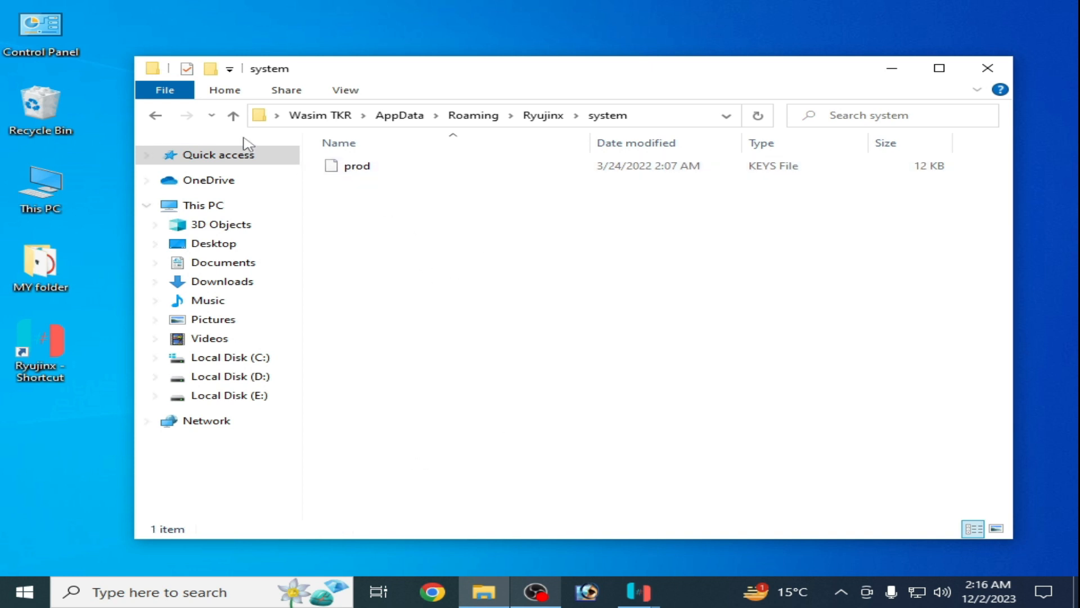
Close Explorer, exit Ryujinx, and relaunch it from the desktop shortcut
left_click(232, 115)
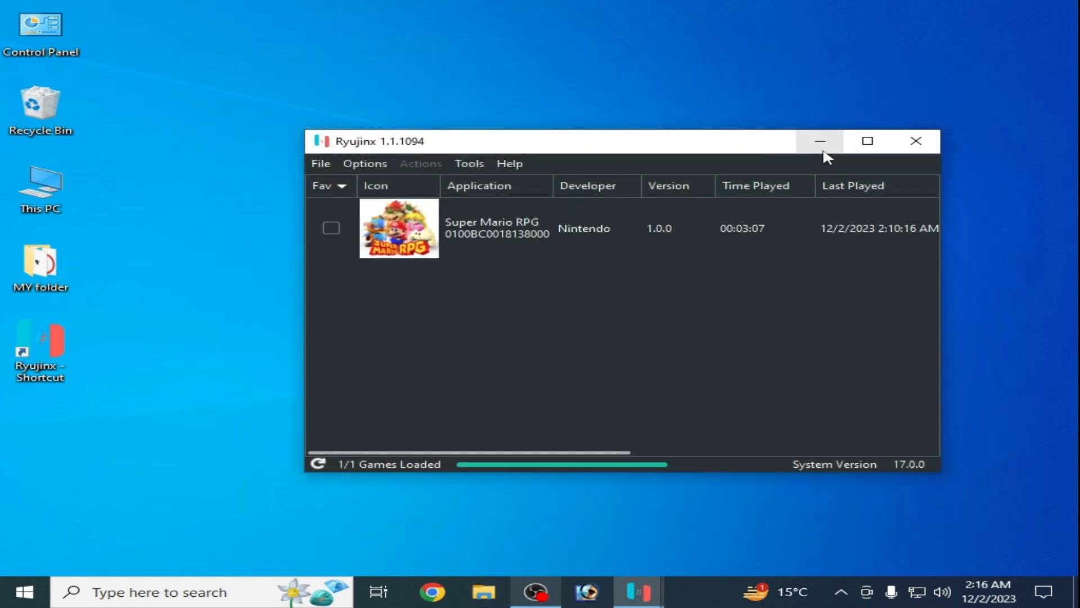
left_click(819, 141)
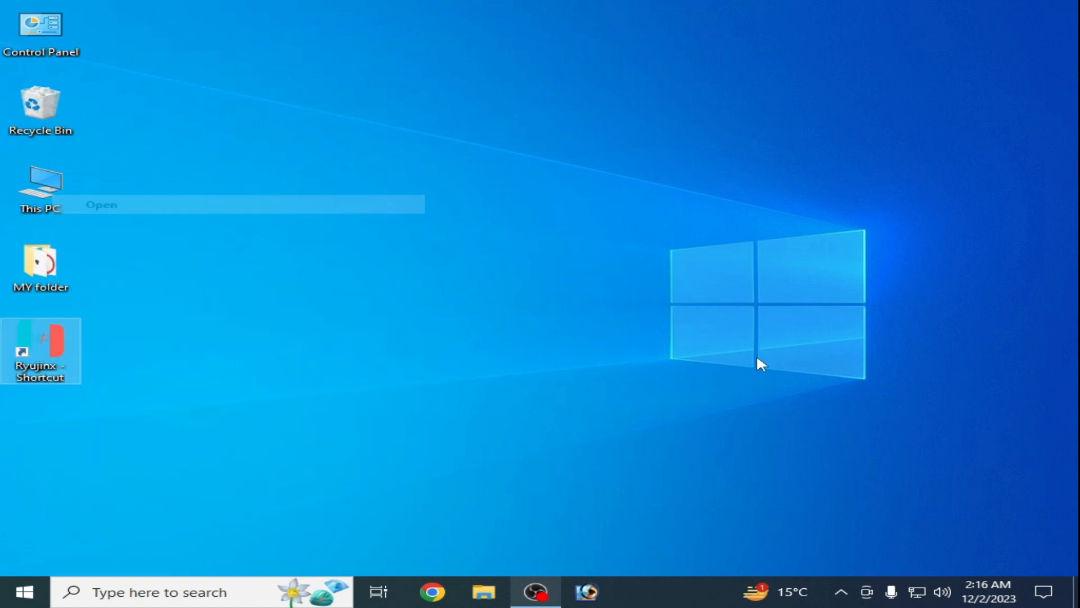
double_click(40, 350)
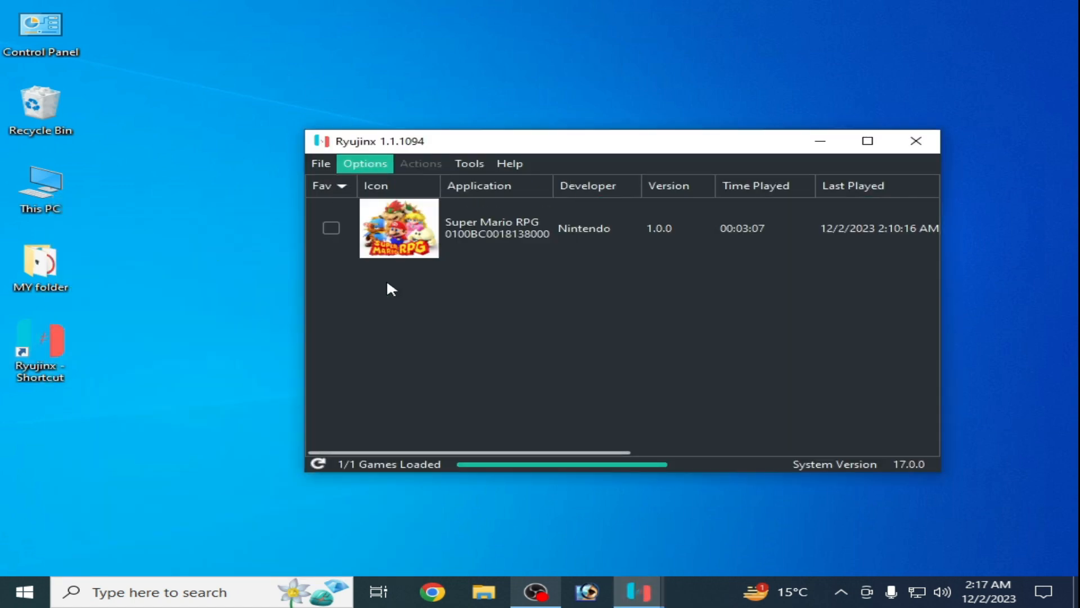
Configure Player 1 with PS1 Controller as a Pro Controller and save the settings
left_click(364, 163)
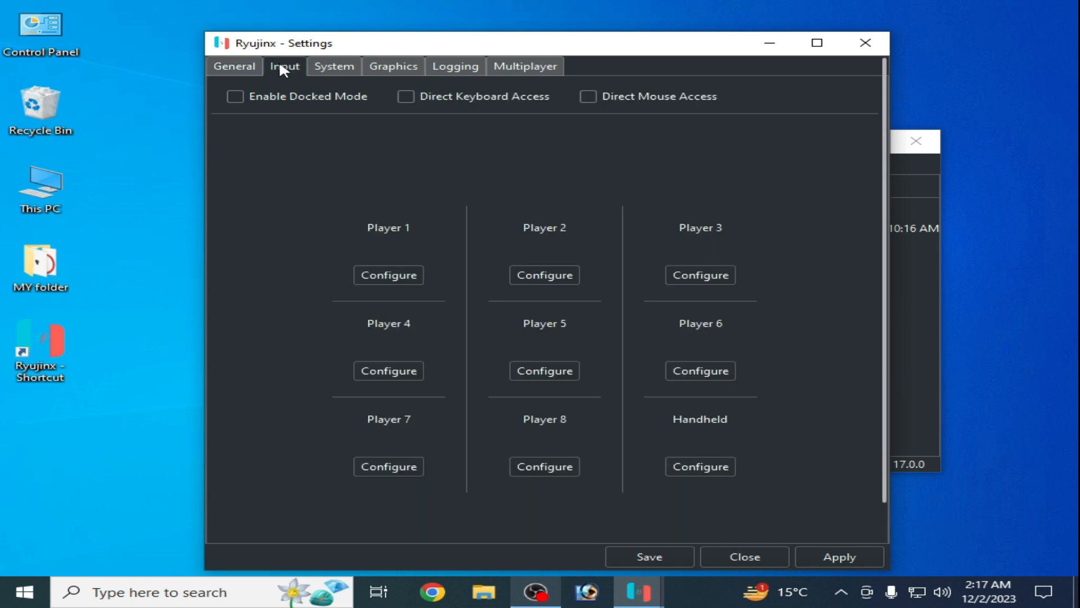
mouse_move(403, 311)
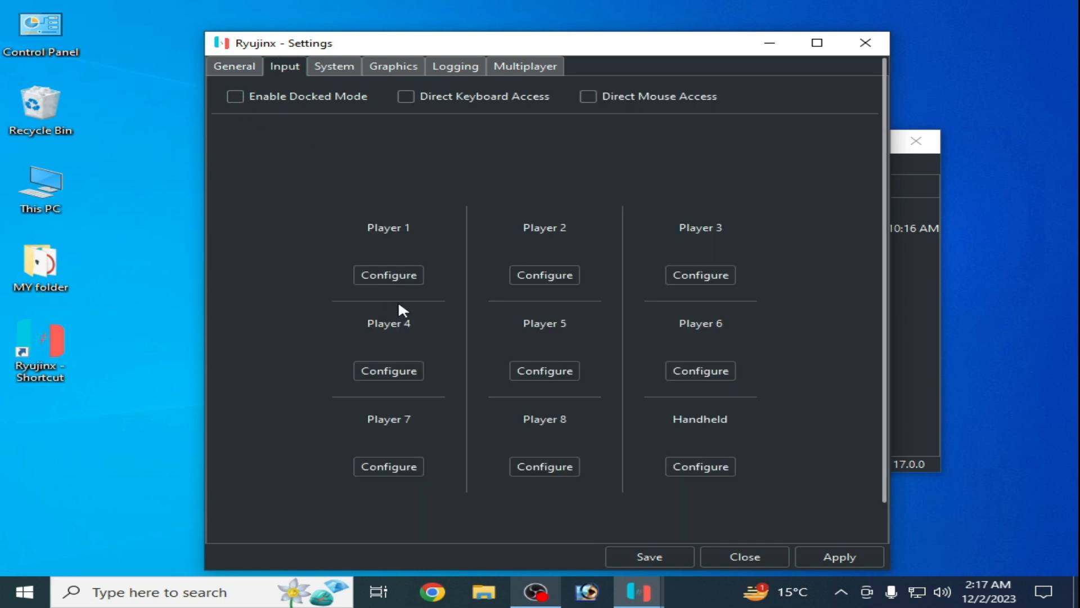
left_click(387, 273)
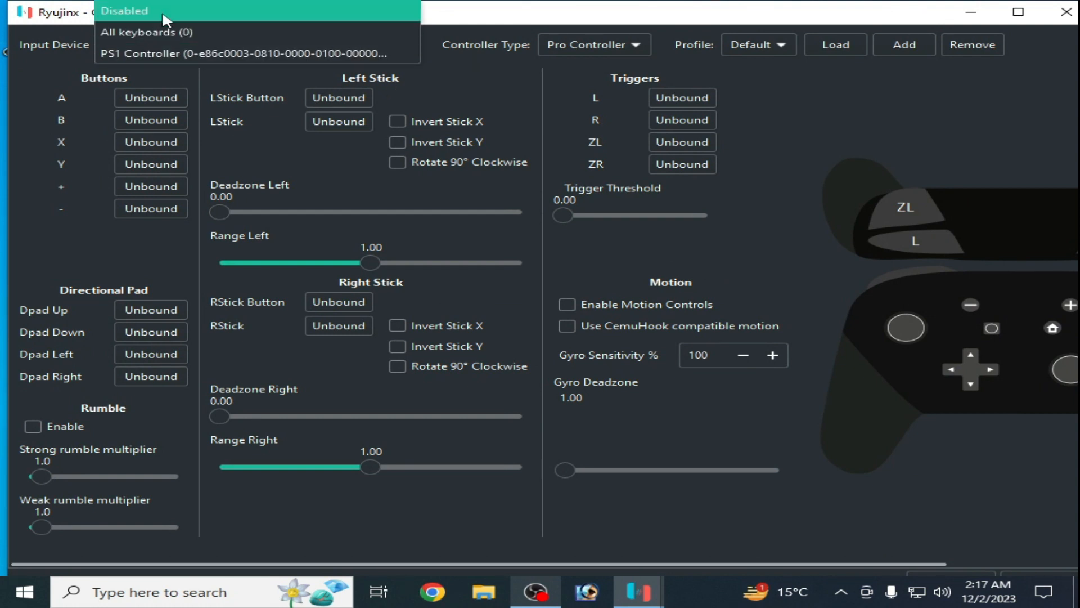
left_click(593, 44)
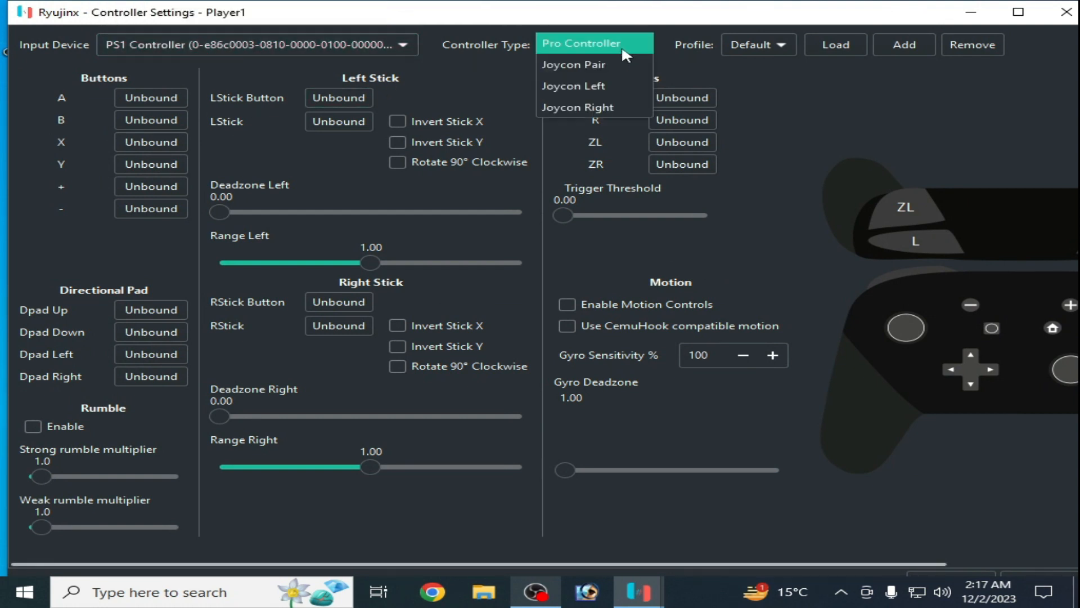
left_click(581, 43)
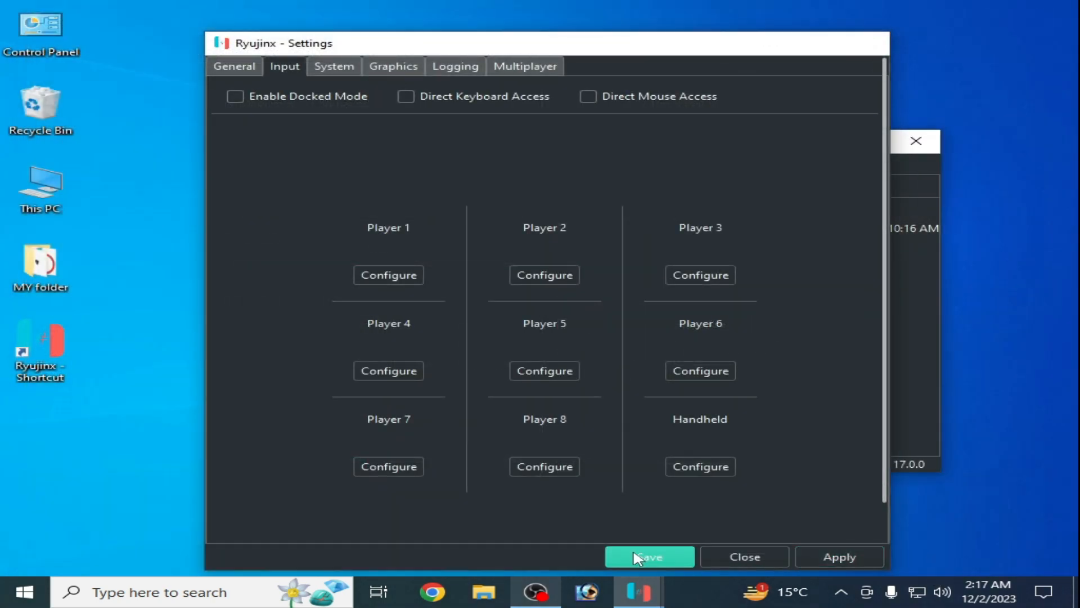
left_click(648, 556)
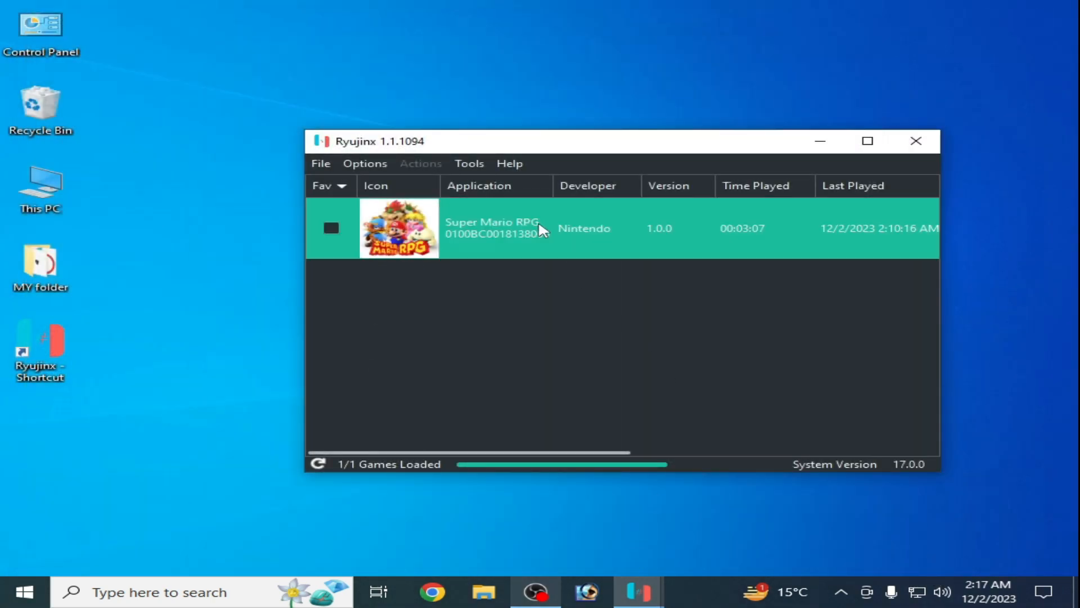
mouse_move(579, 263)
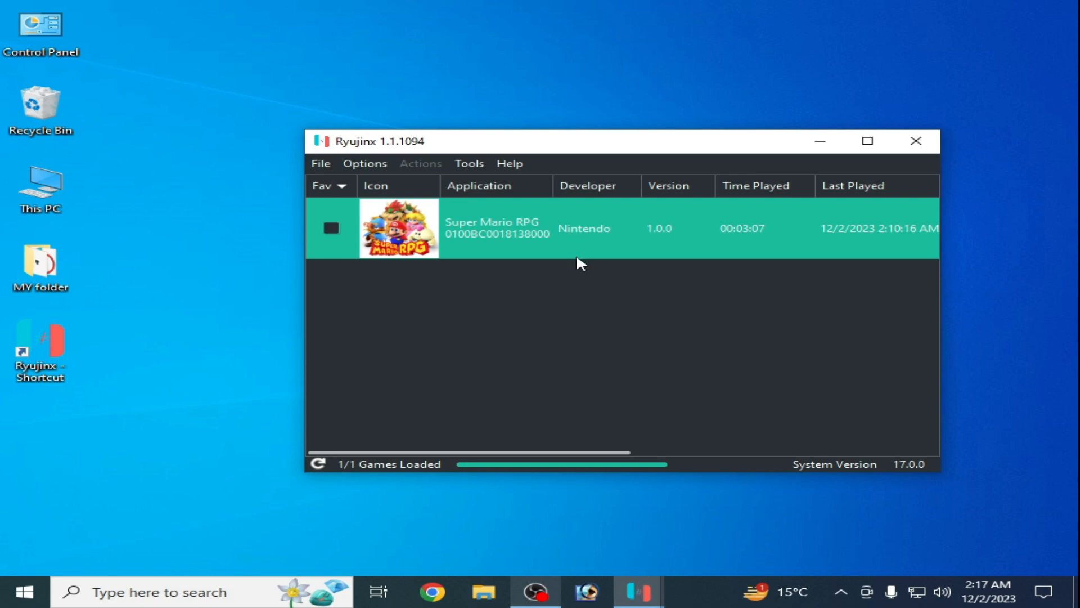